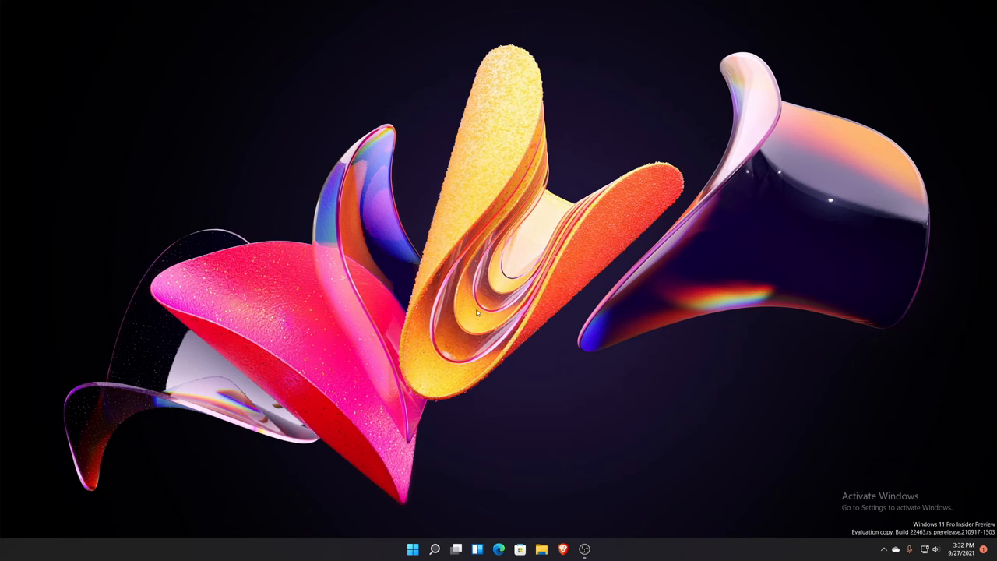
mouse_move(475, 320)
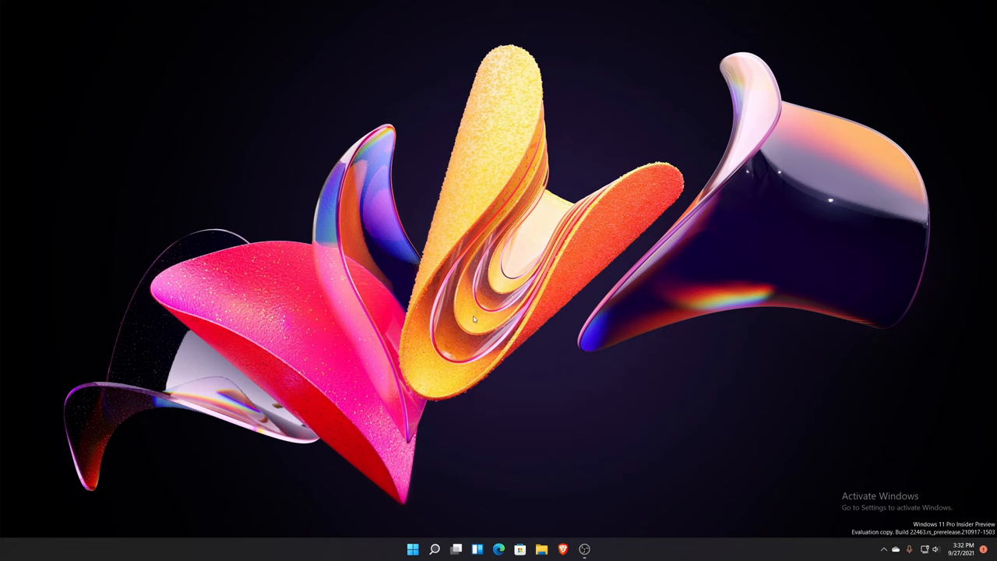
- Reveal the hidden tray icons via the taskbar chevron, showing EarTrumpet at 10% on Speakers (USB)
left_click(935, 548)
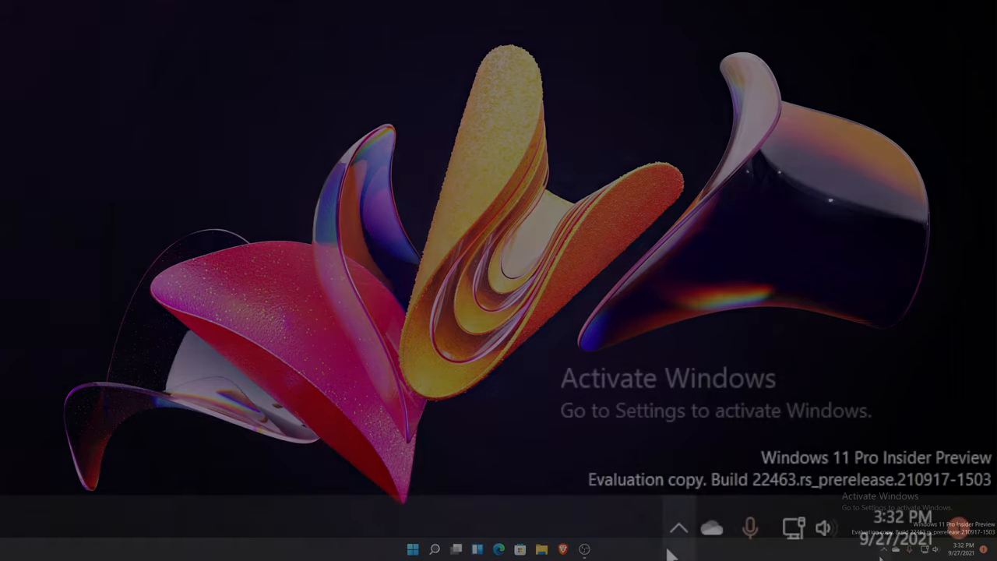
left_click(680, 527)
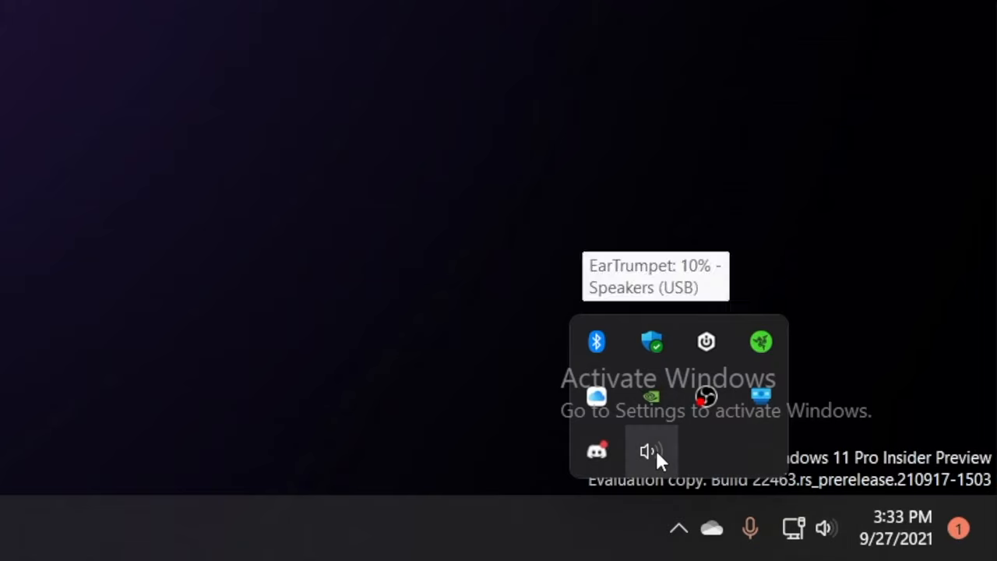
mouse_move(662, 455)
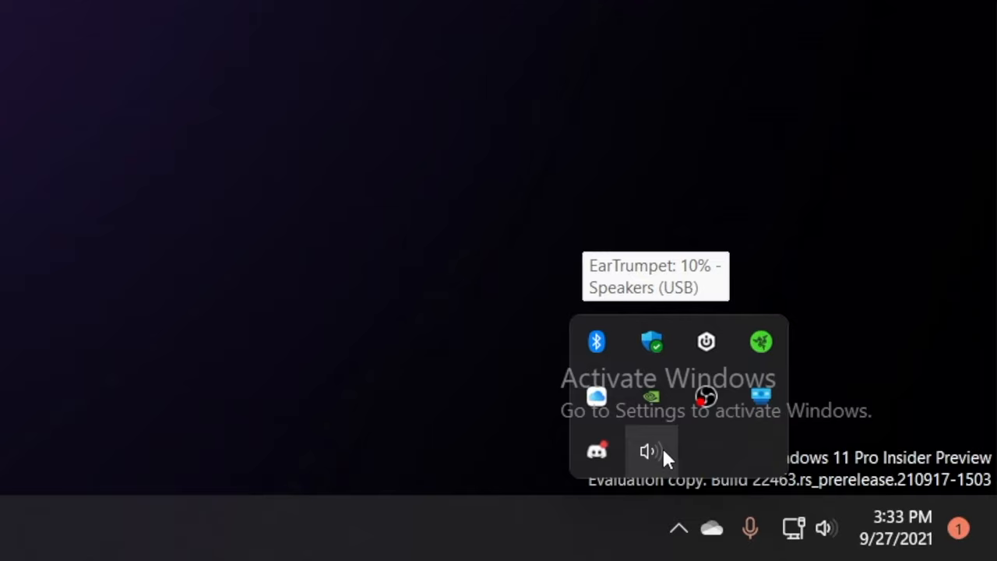
- Show EarTrumpet's tray context menu listing playback devices and the Windows Legacy submenu
right_click(649, 452)
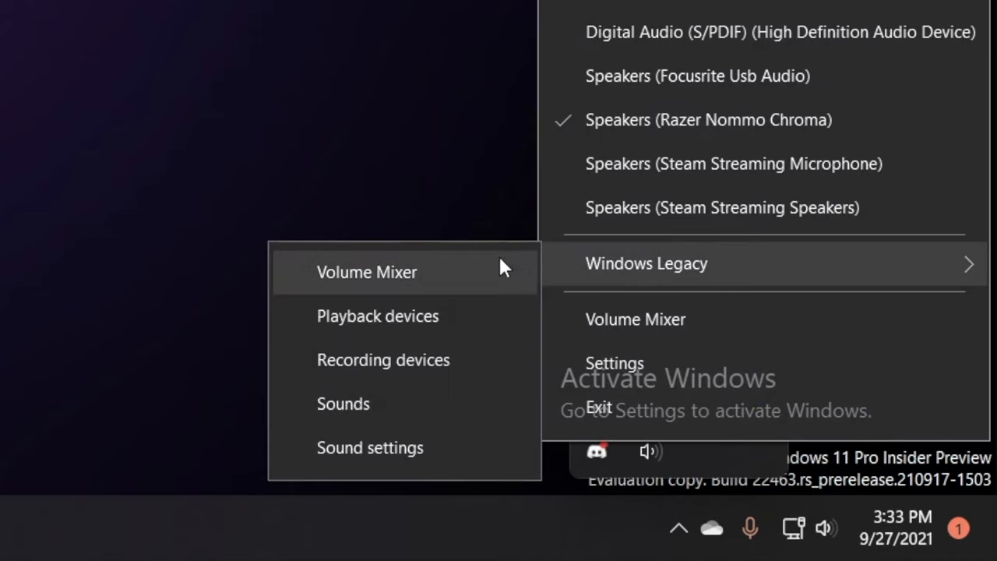
mouse_move(705, 117)
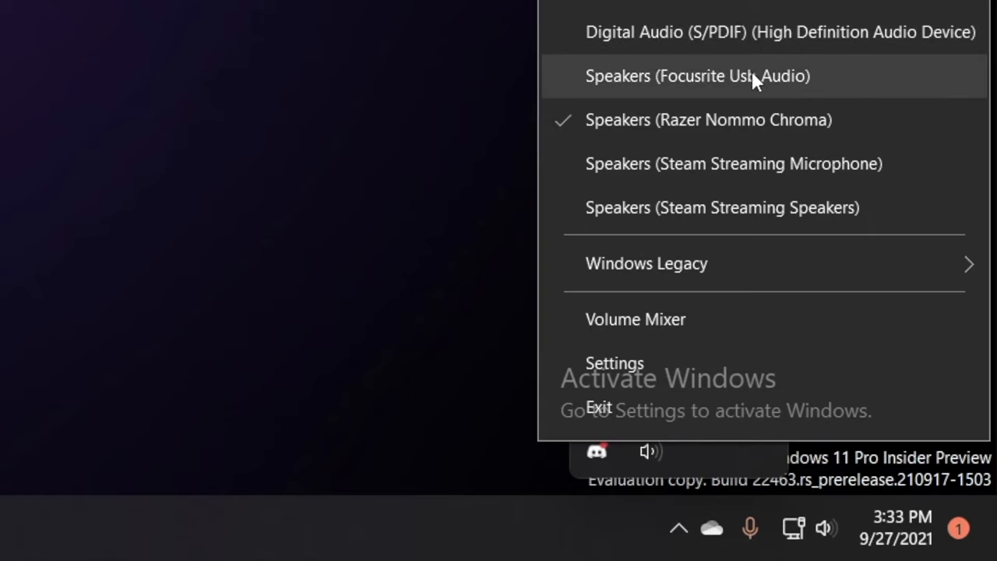
mouse_move(757, 264)
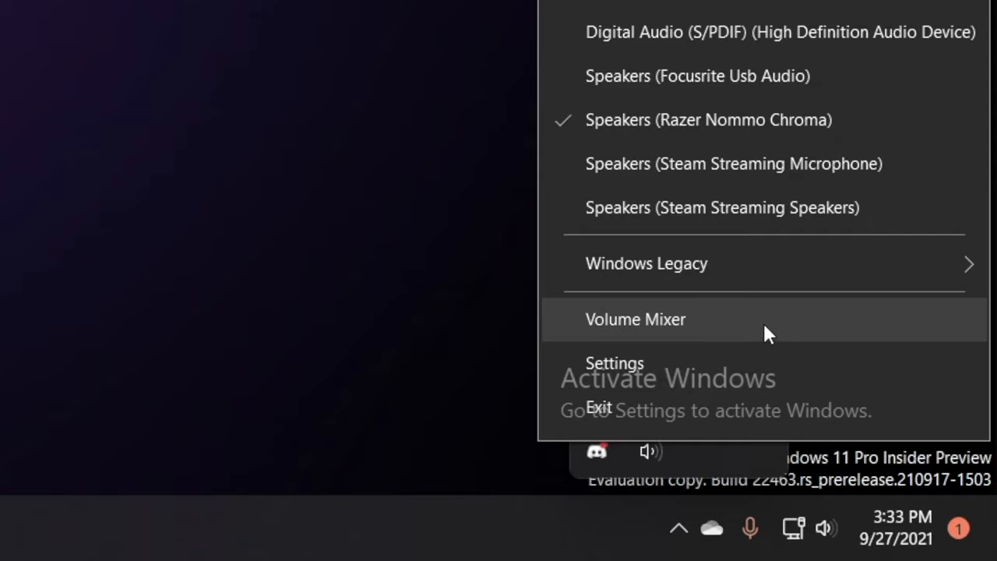
- Launch EarTrumpet's Volume Mixer window with sliders for the NVIDIA, Focusrite and S/PDIF devices
left_click(635, 319)
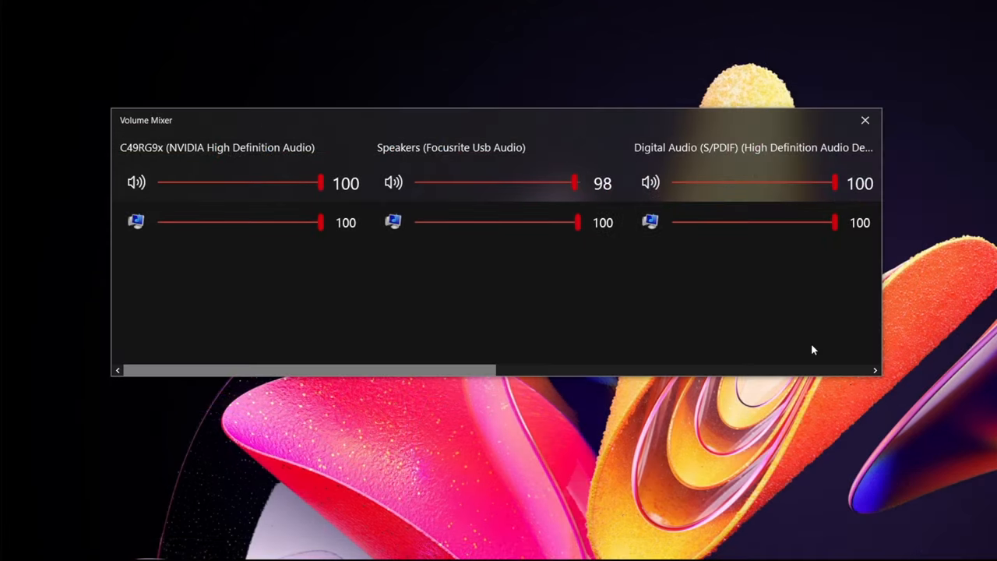
mouse_move(804, 349)
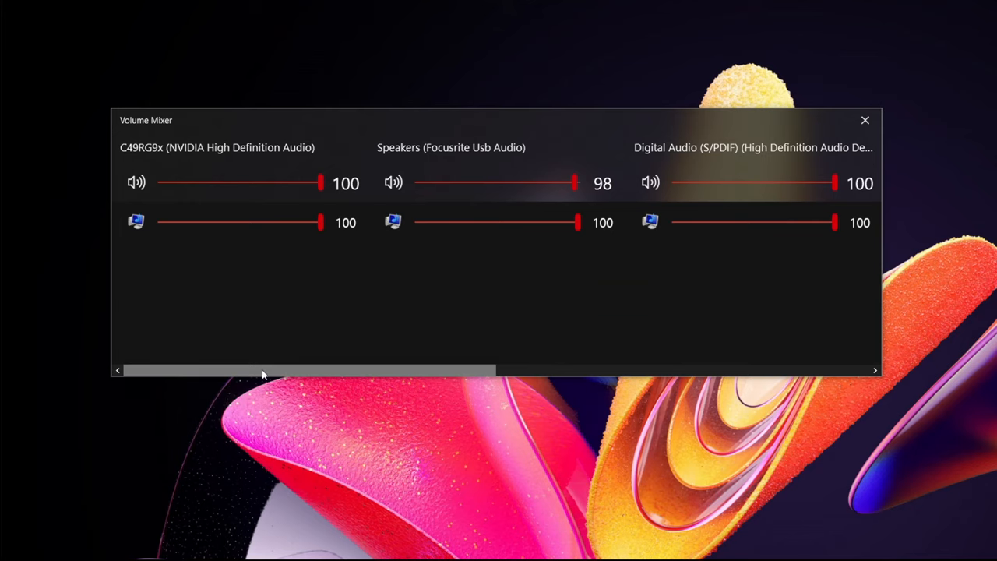
mouse_move(273, 372)
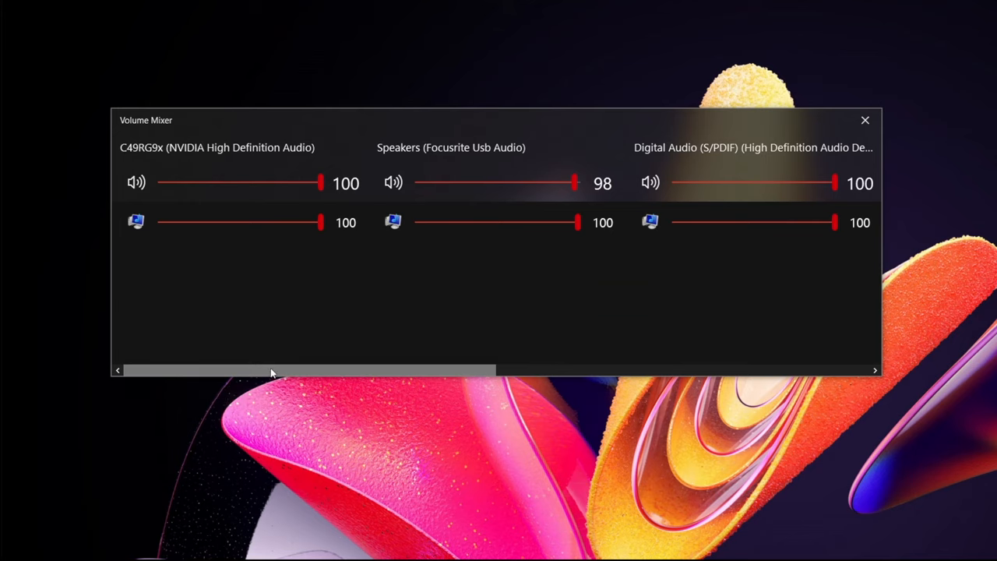
mouse_move(90, 339)
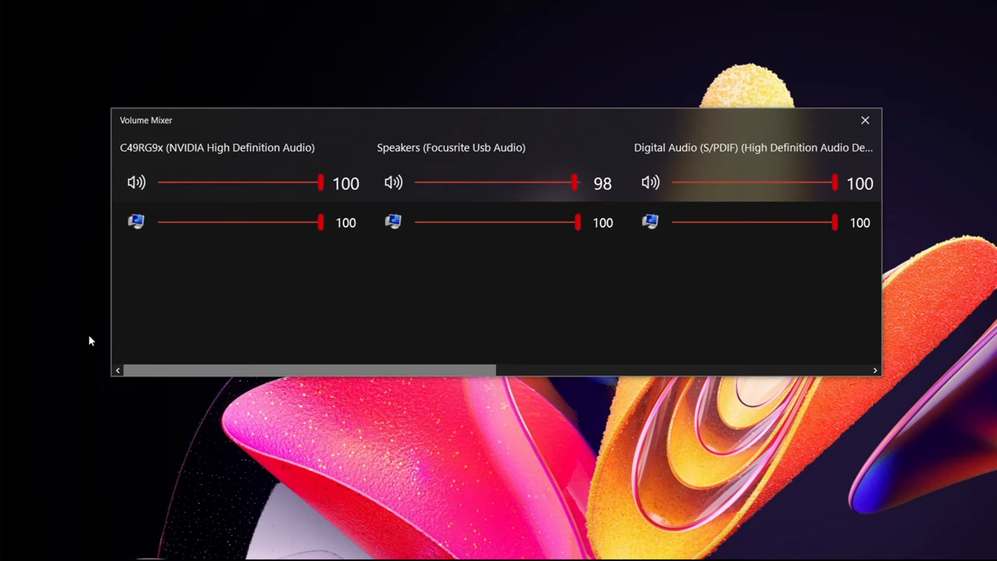
mouse_move(290, 109)
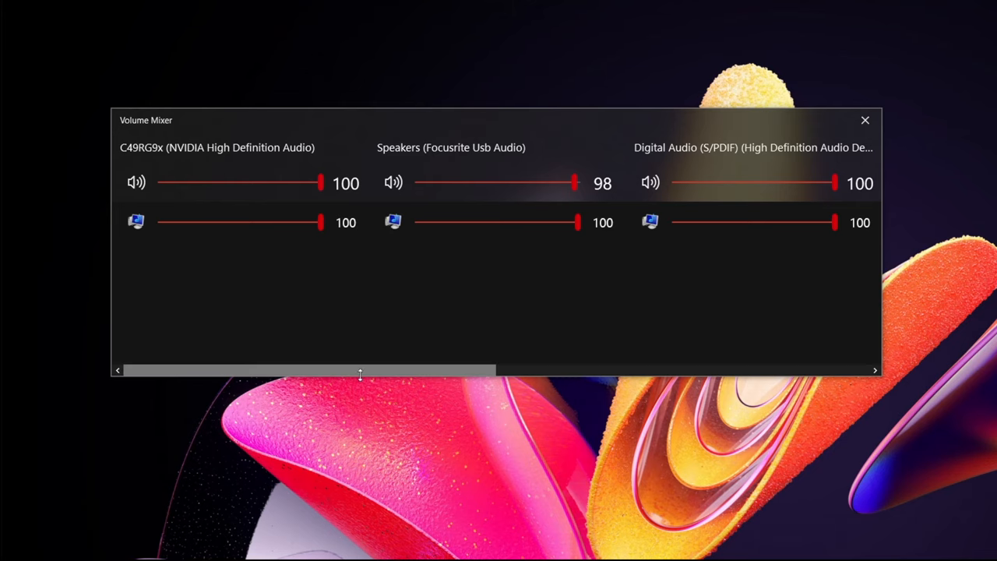
- Adjust the Razer Nommo Chroma master volume through 23, 6 and 5, settling around 8–9
scroll("right", 3)
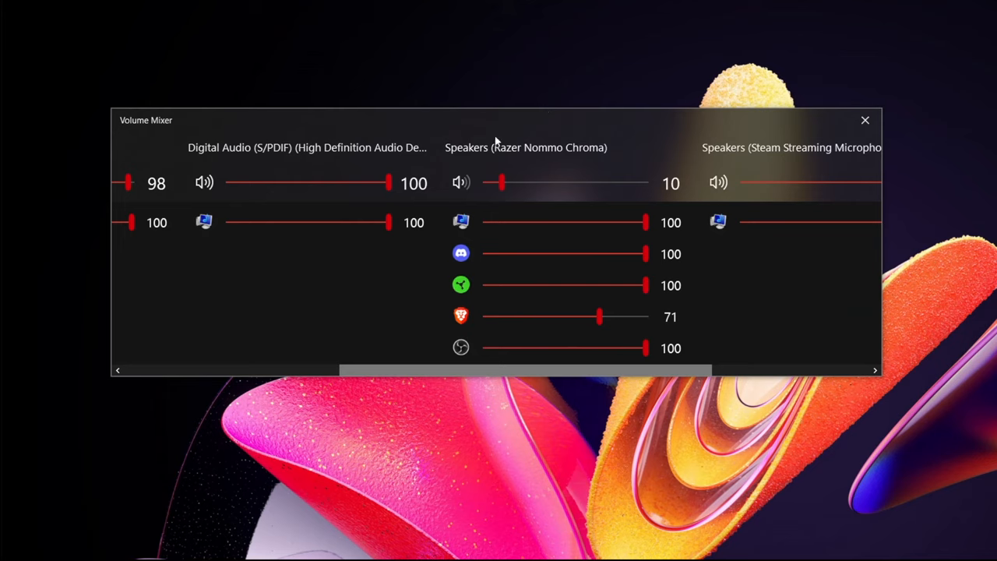
mouse_move(502, 182)
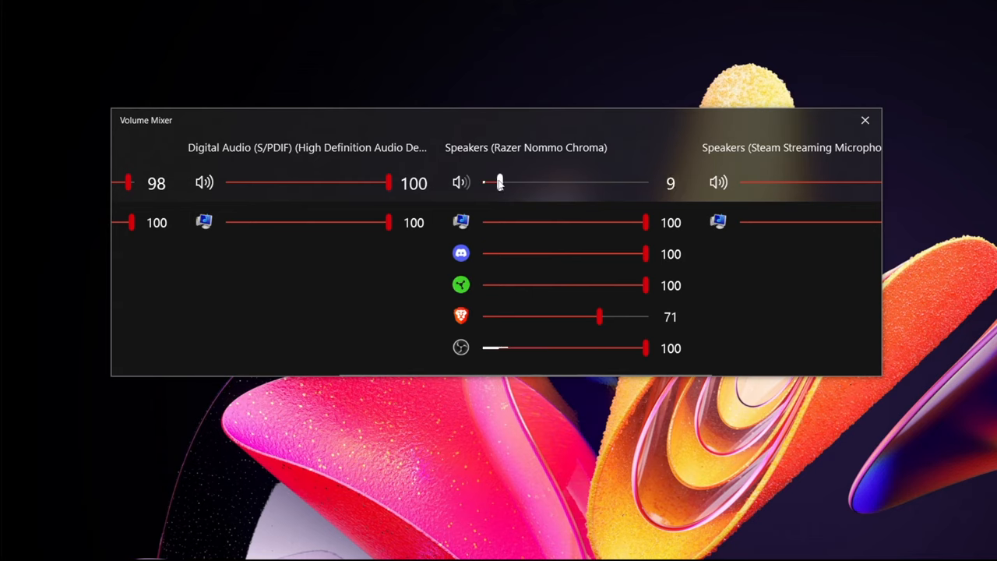
left_click_drag(499, 182, 522, 182)
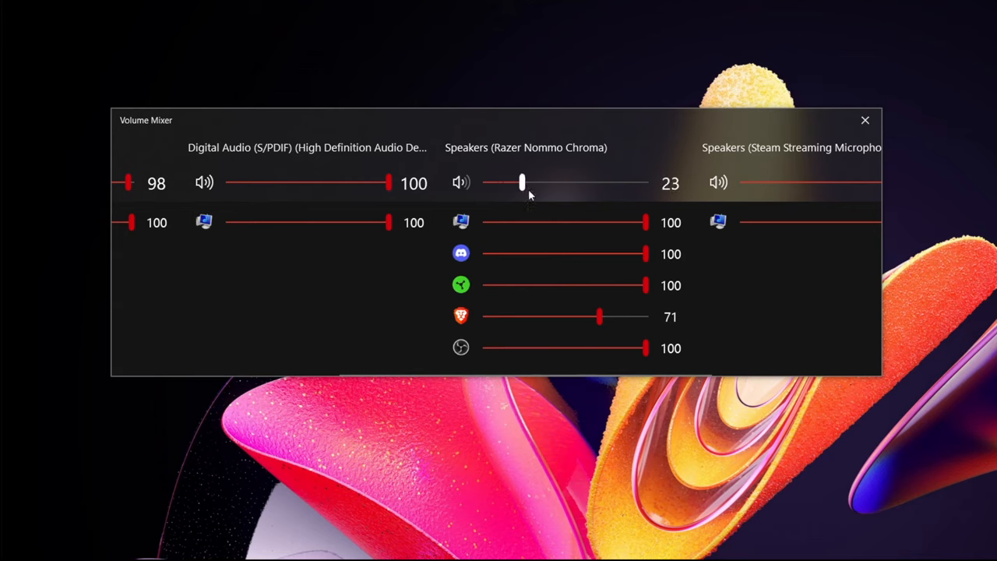
left_click_drag(522, 182, 496, 183)
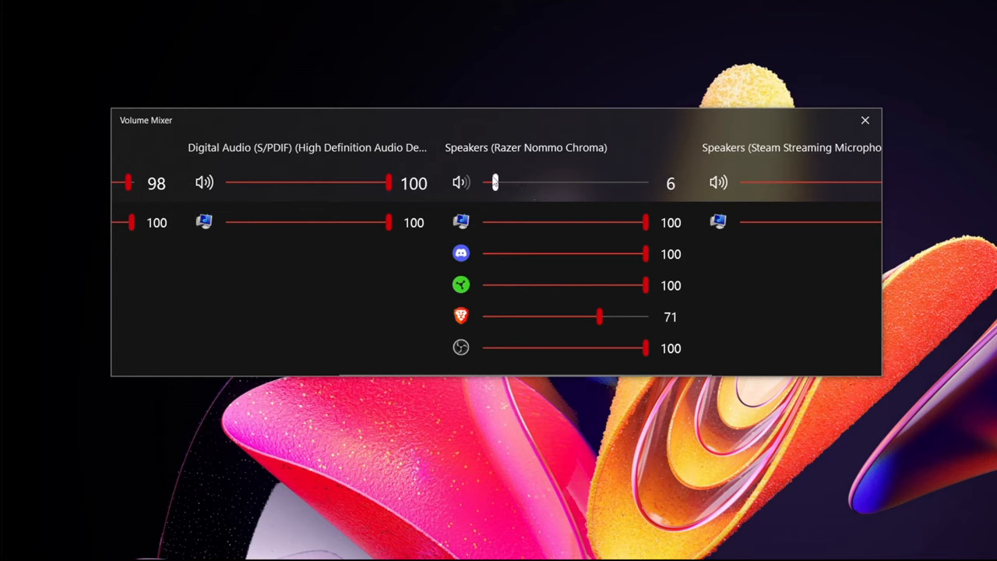
mouse_move(492, 177)
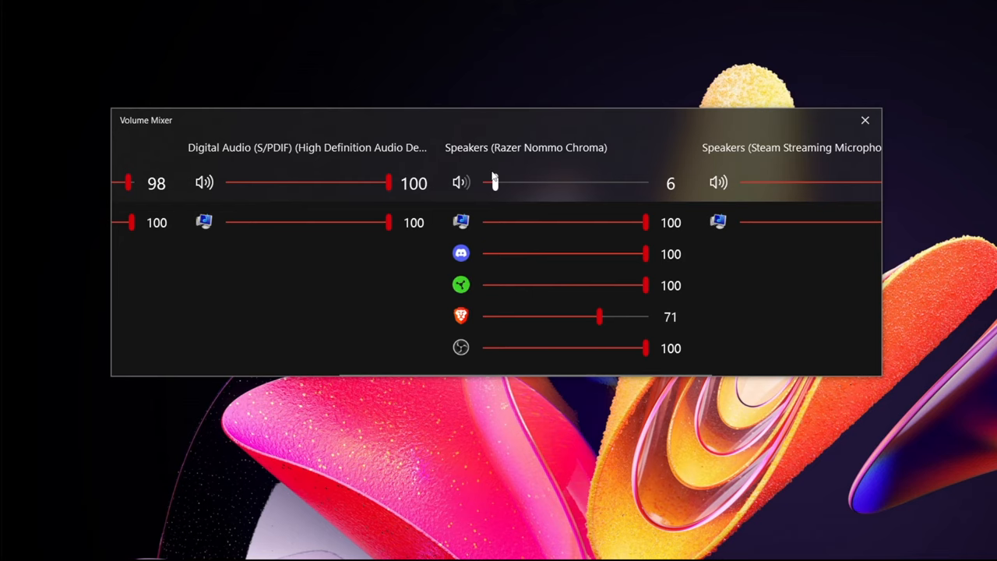
left_click_drag(501, 182, 491, 182)
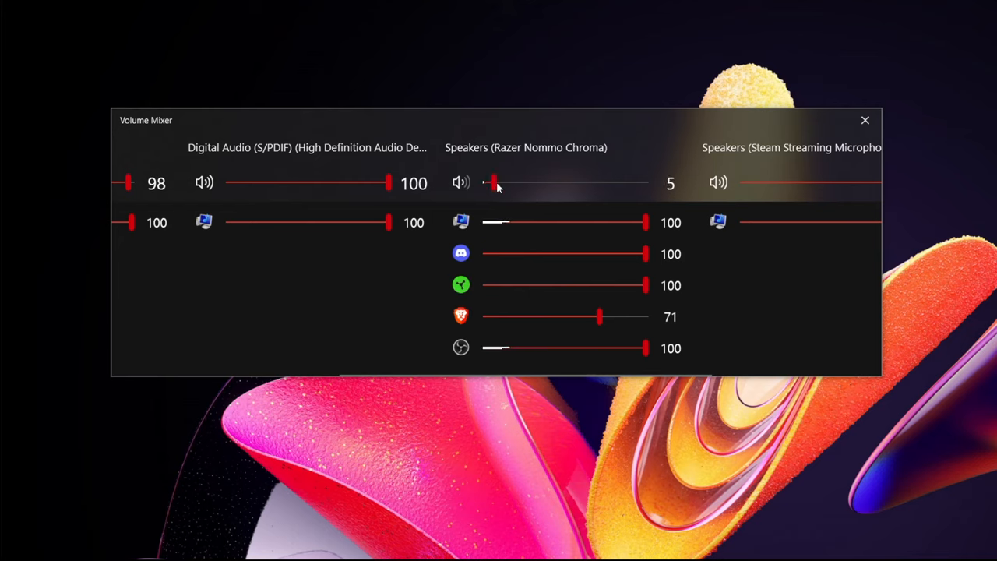
left_click_drag(491, 182, 500, 182)
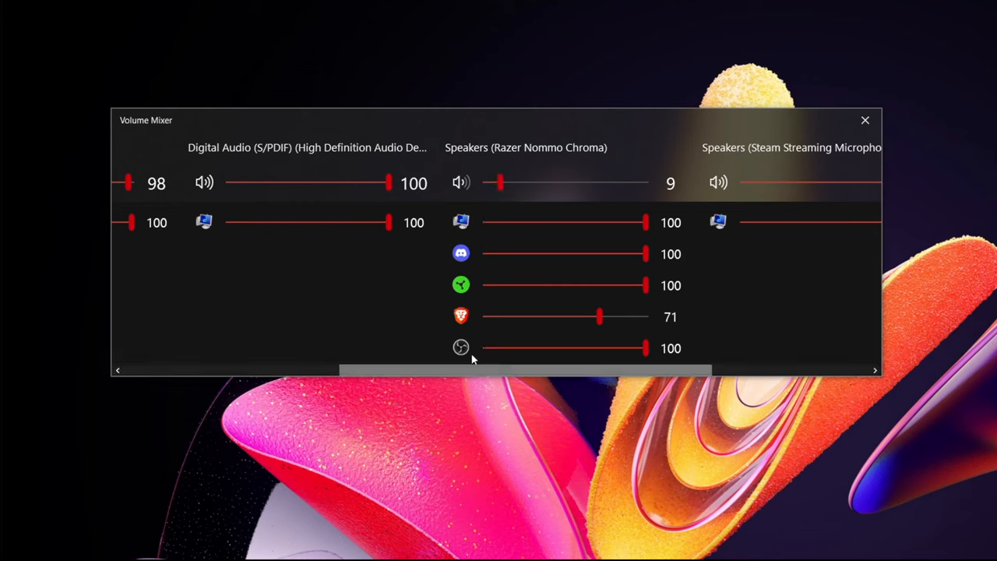
mouse_move(459, 361)
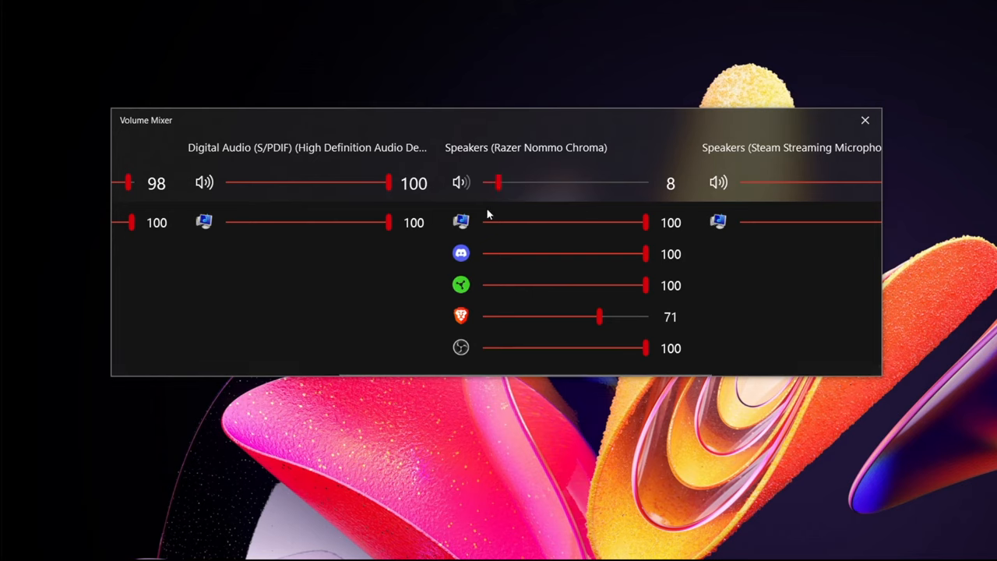
mouse_move(789, 287)
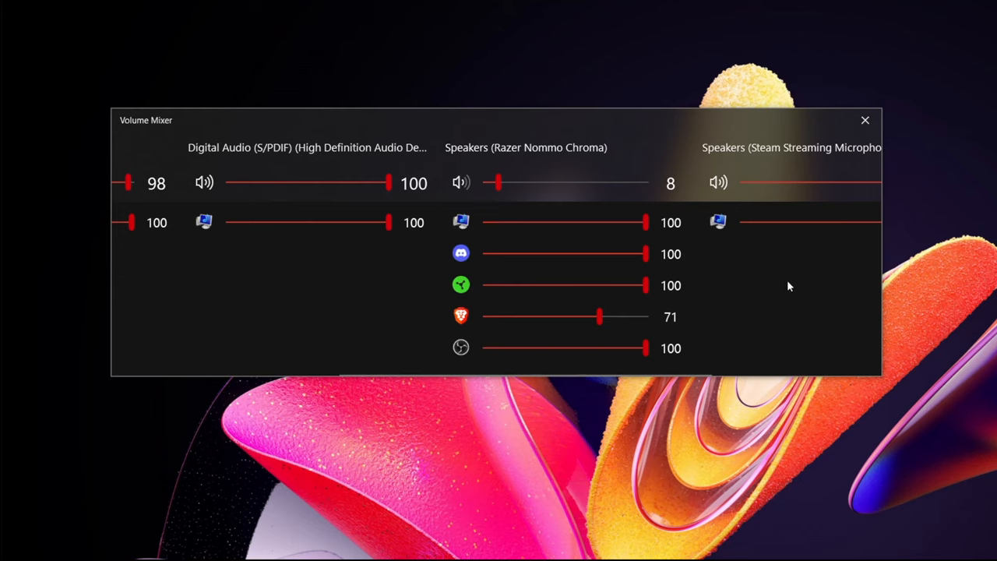
mouse_move(785, 275)
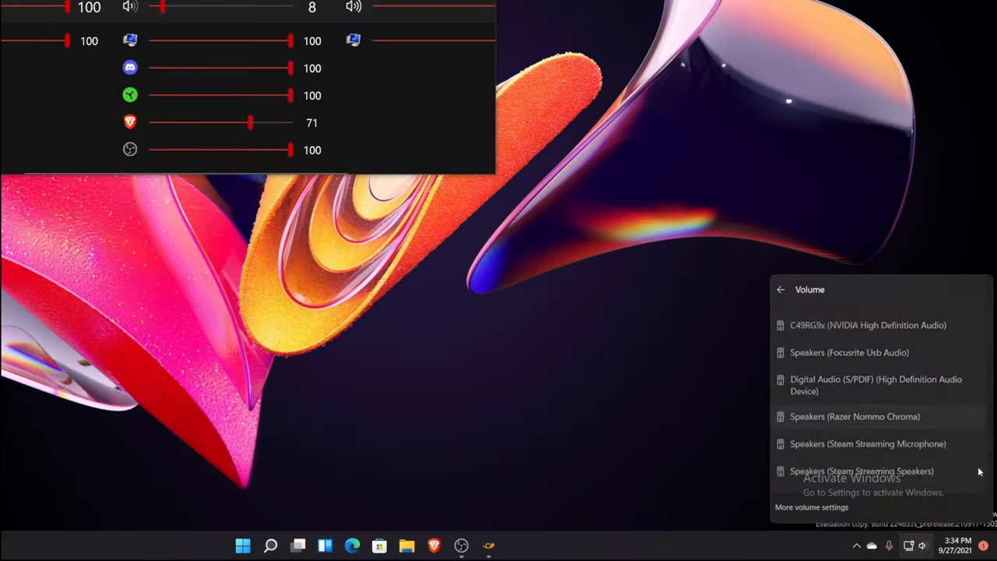
- Go from quick settings to Sound's Volume mixer page and review per-app levels under Razer Nommo Chroma at 8
left_click(780, 289)
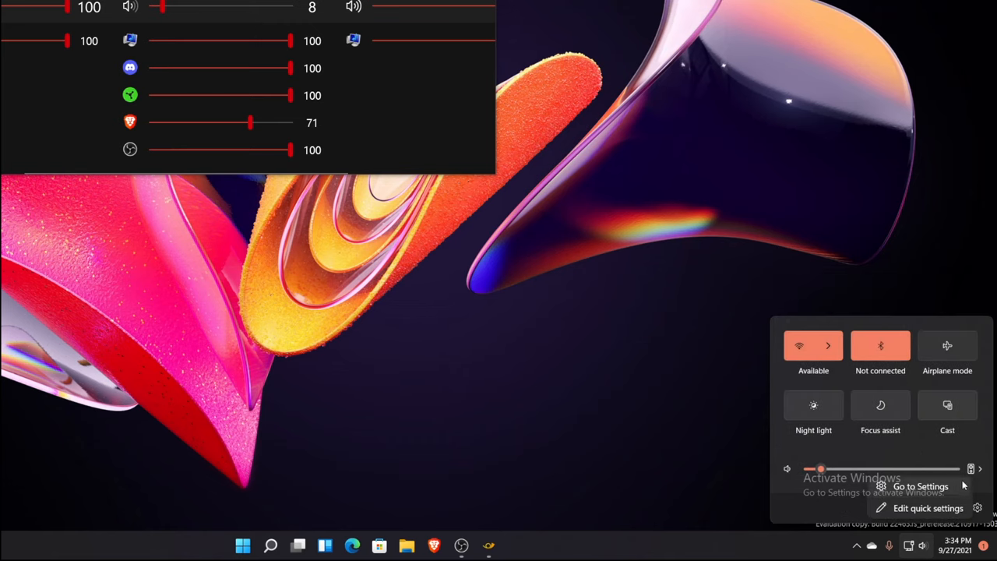
left_click(921, 486)
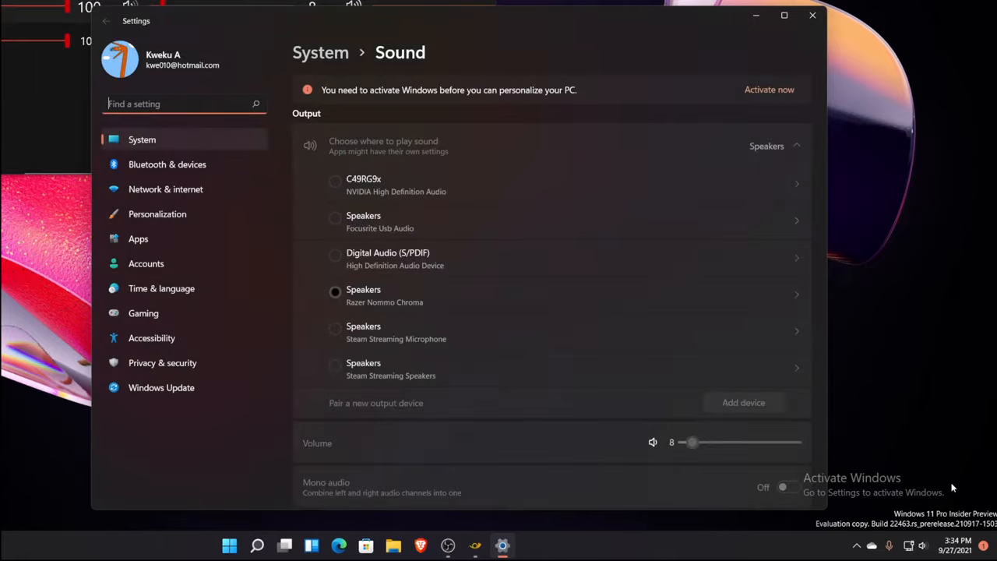
scroll("down", 3)
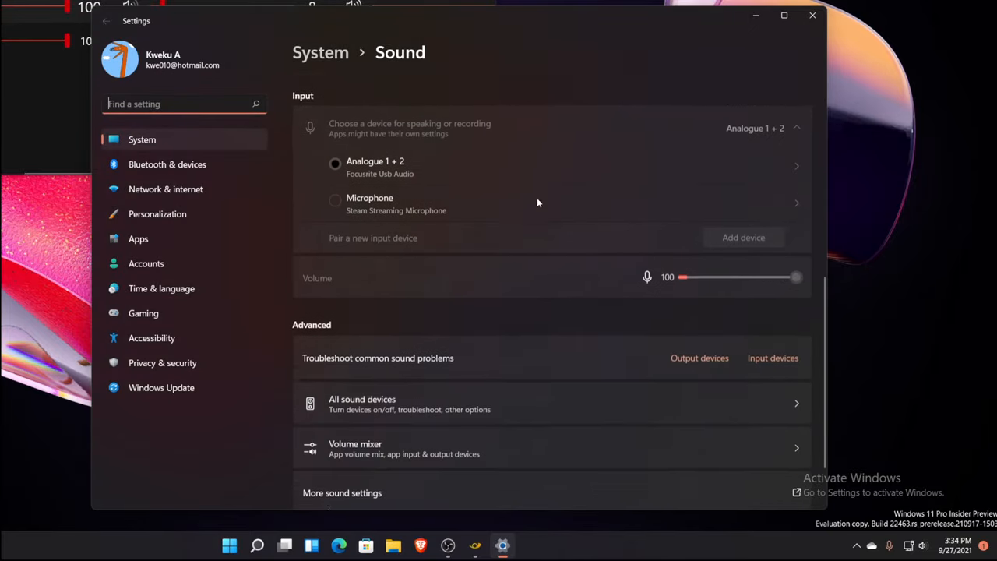
scroll("down", 3)
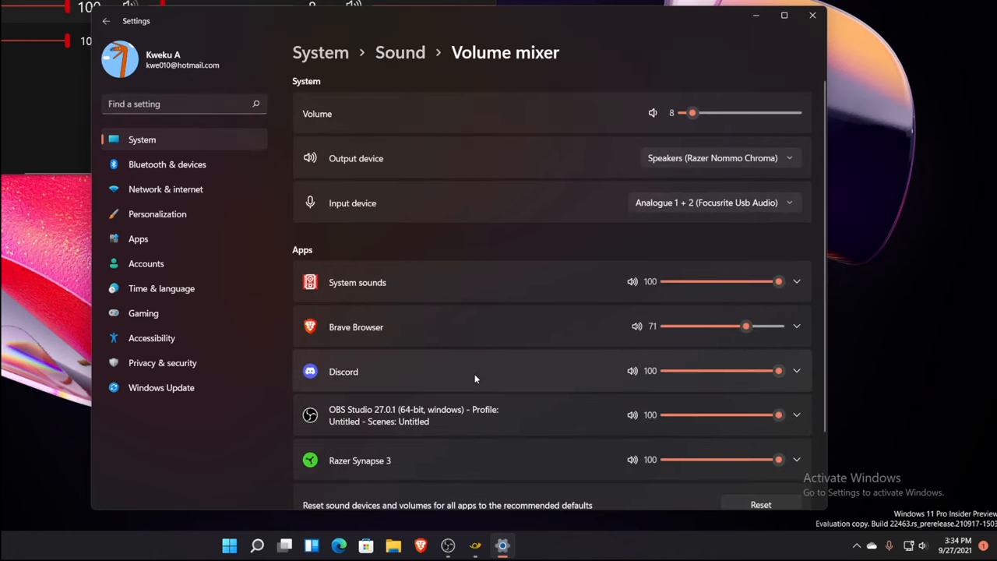
mouse_move(585, 362)
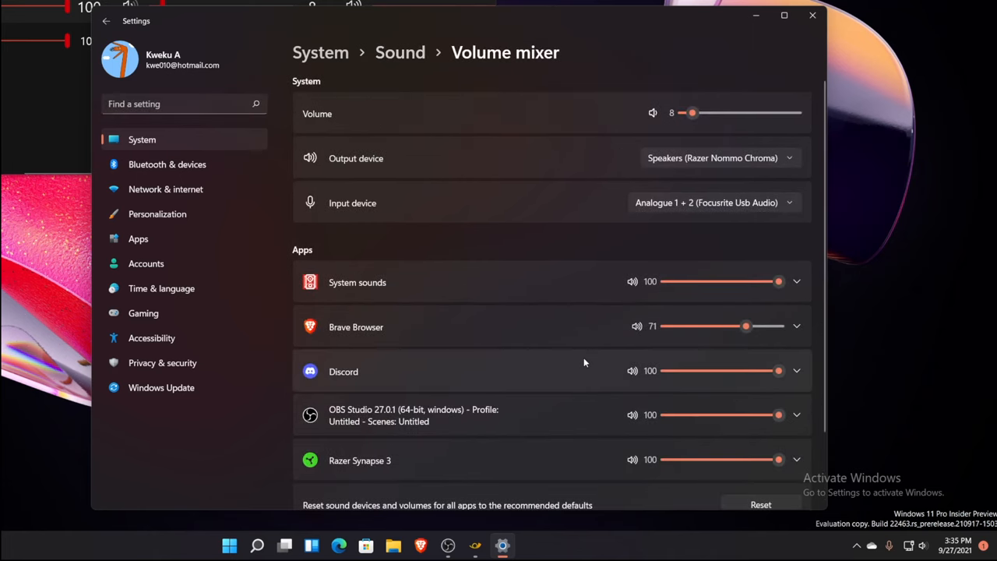
mouse_move(589, 341)
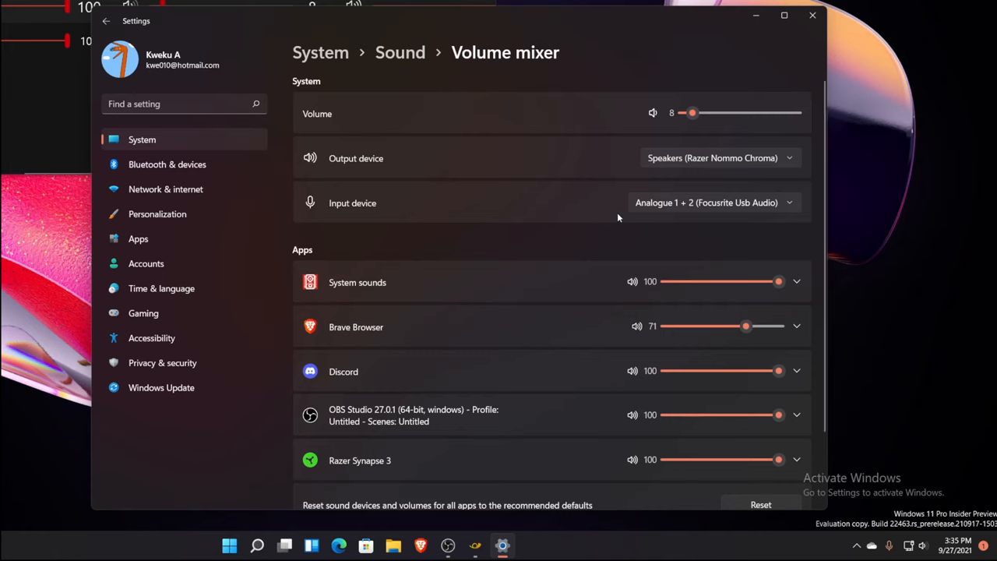
mouse_move(616, 246)
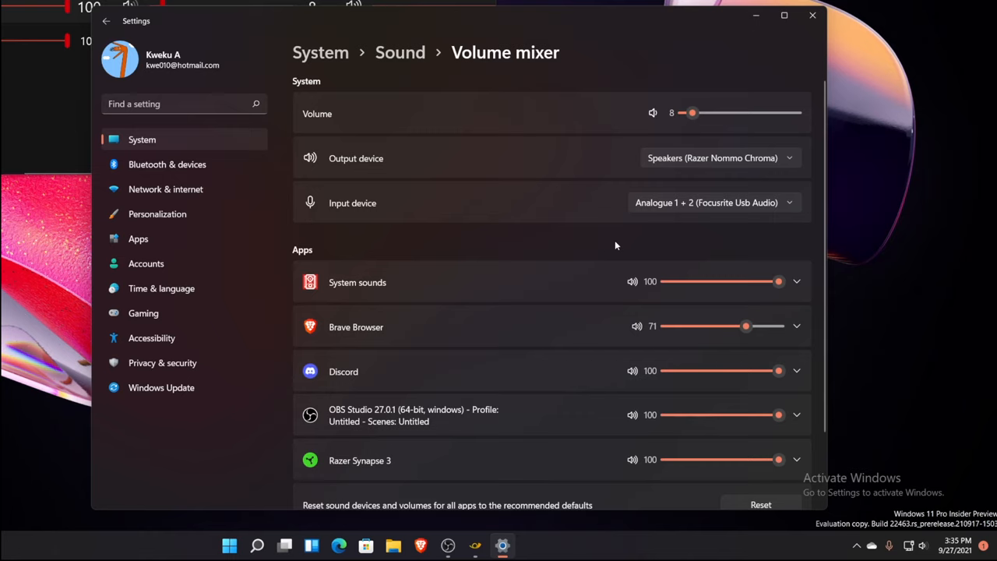
mouse_move(449, 235)
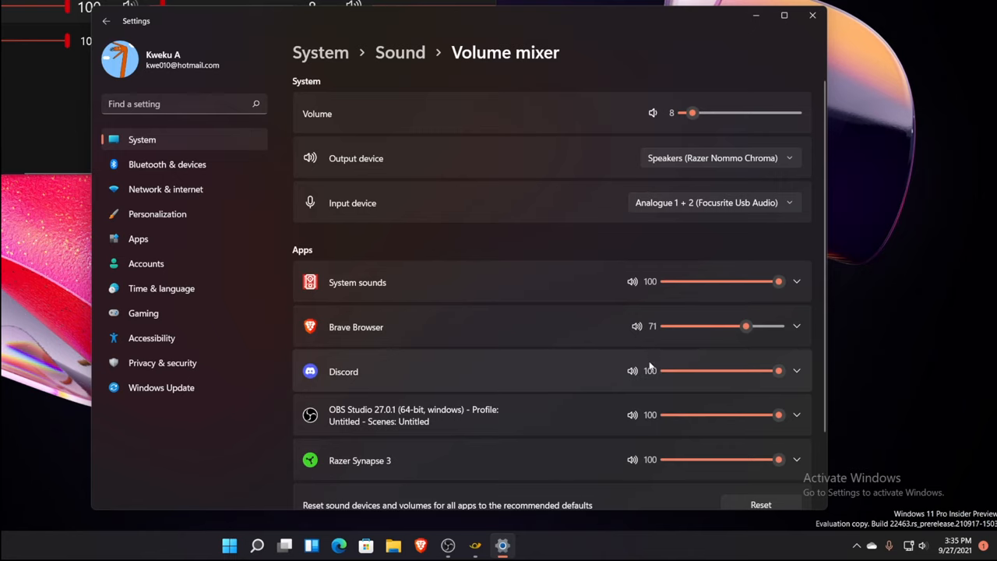
mouse_move(701, 386)
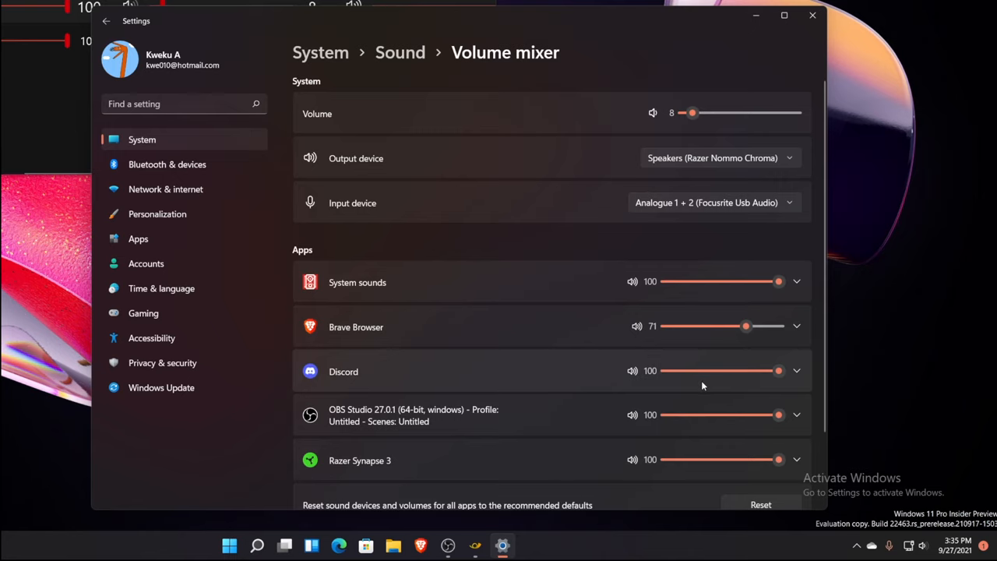
scroll("down", 3)
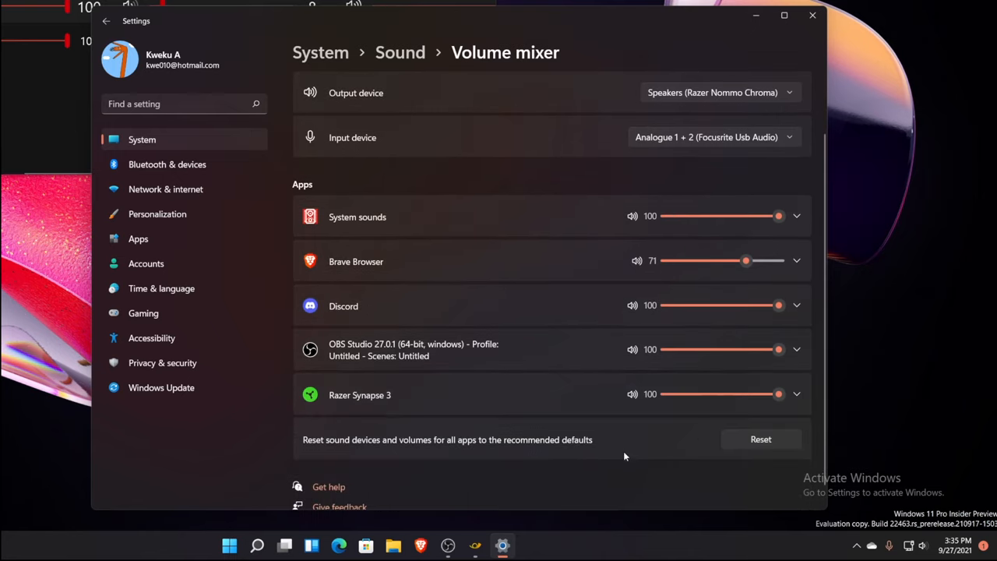
mouse_move(625, 473)
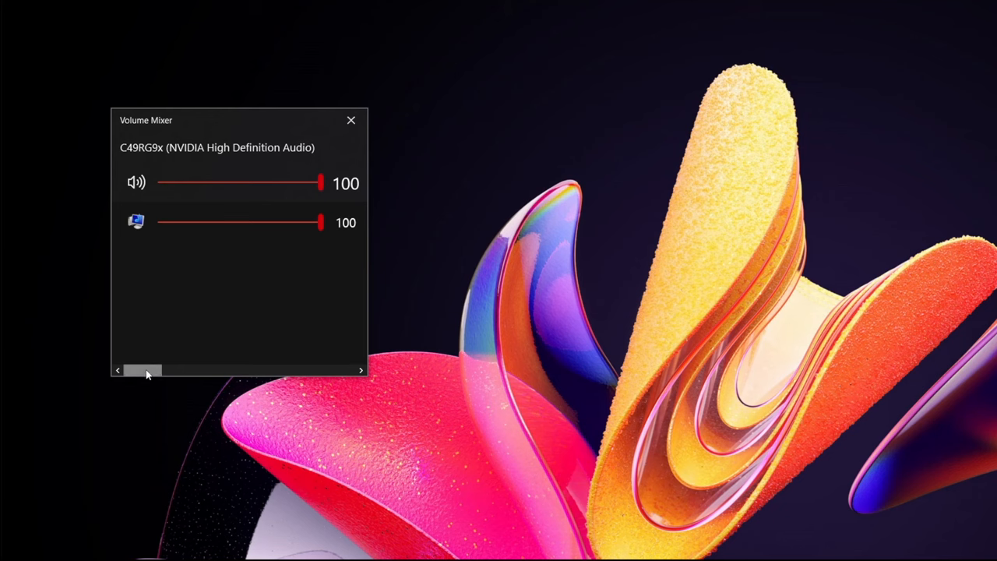
- Resize the Volume Mixer window wider so NVIDIA, Focusrite (98) and S/PDIF columns all show
left_click_drag(143, 371, 262, 370)
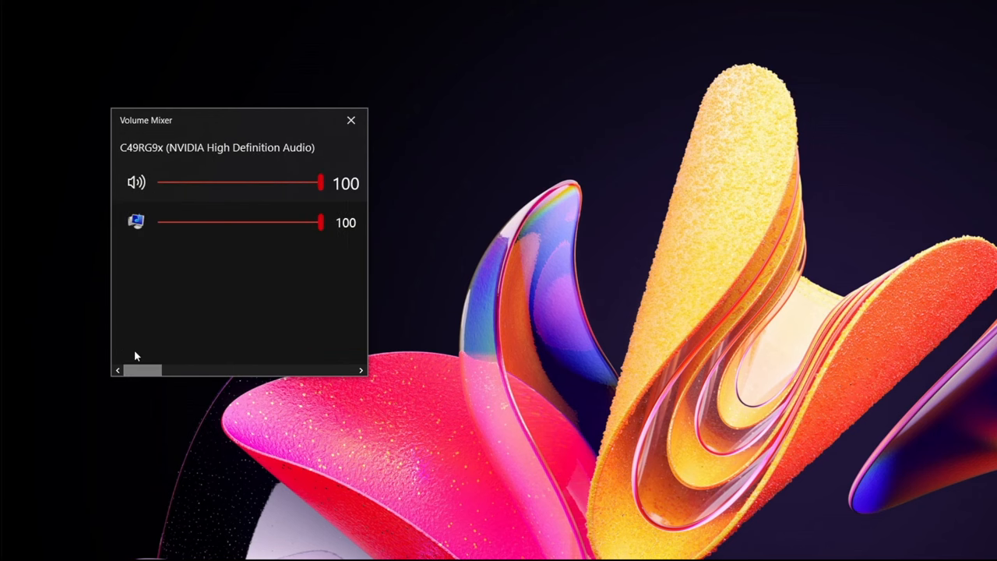
mouse_move(134, 159)
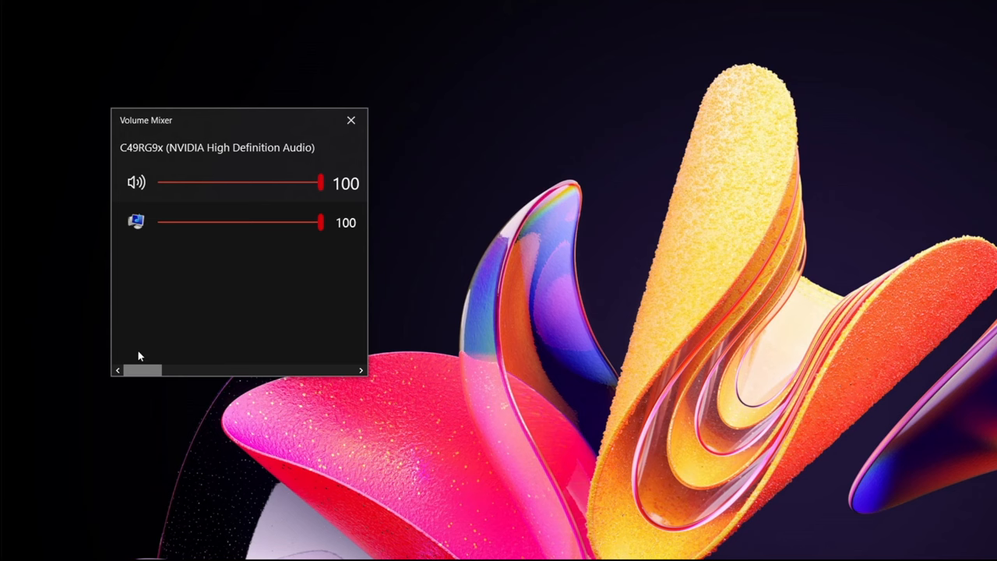
left_click_drag(142, 371, 172, 370)
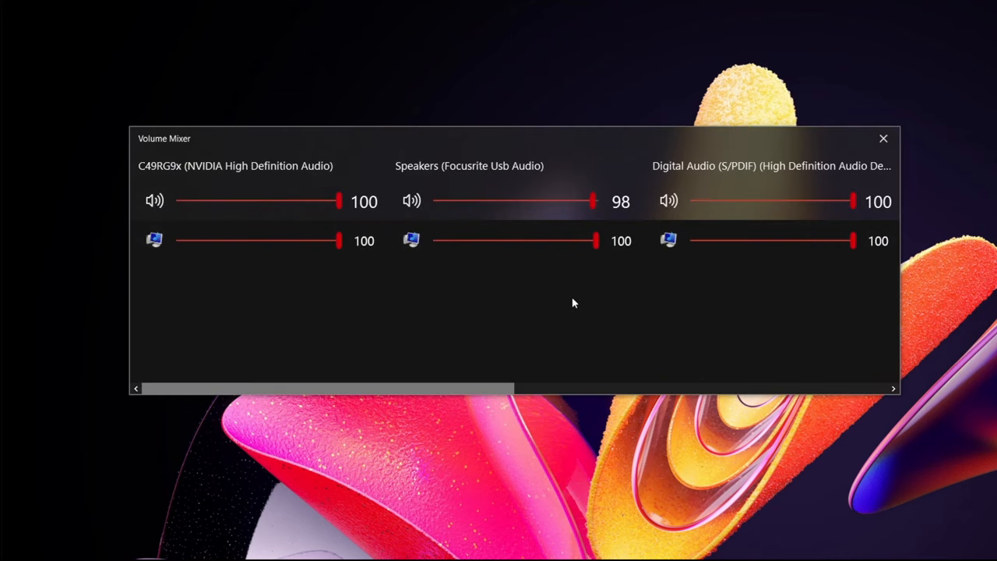
mouse_move(539, 274)
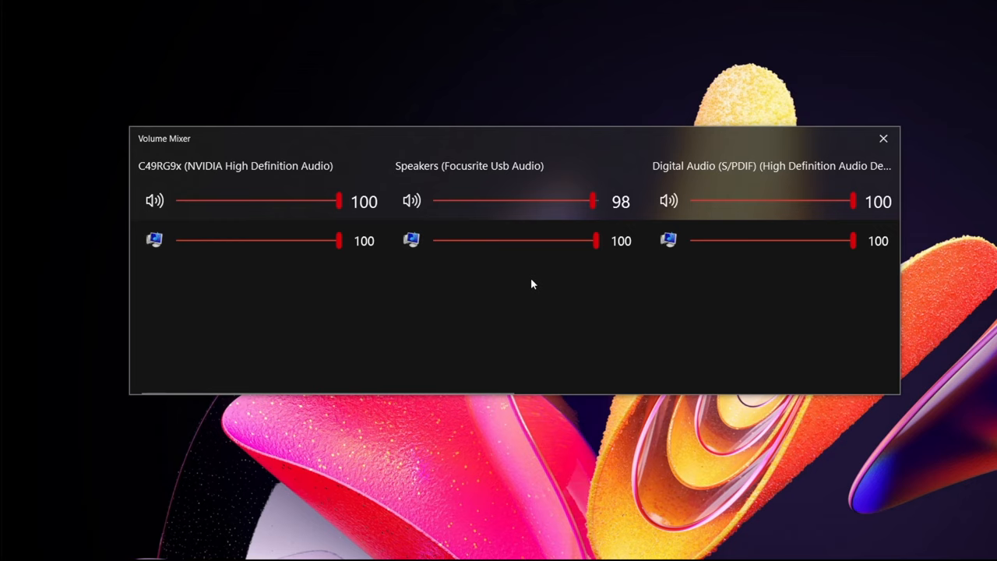
mouse_move(542, 293)
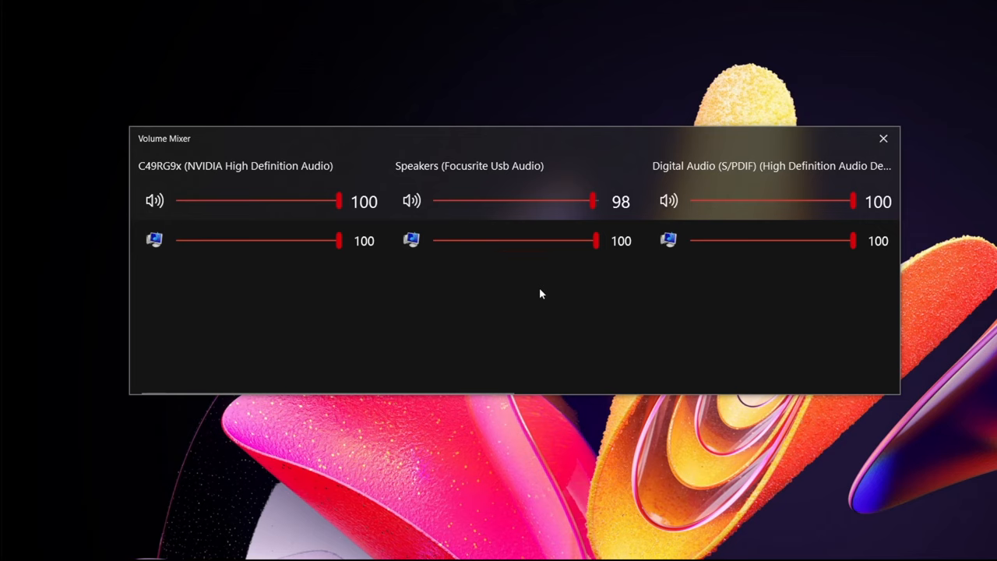
mouse_move(529, 287)
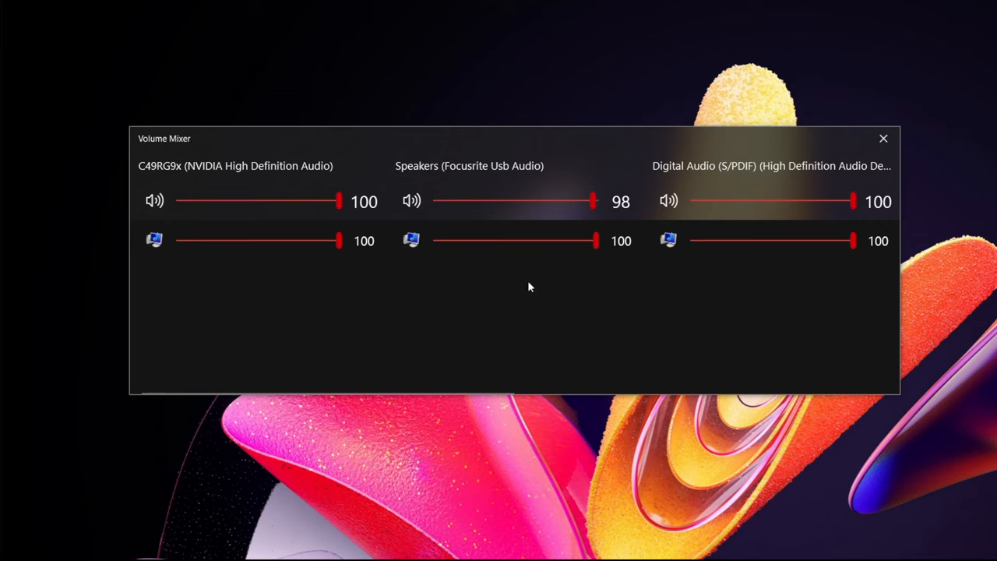
mouse_move(567, 293)
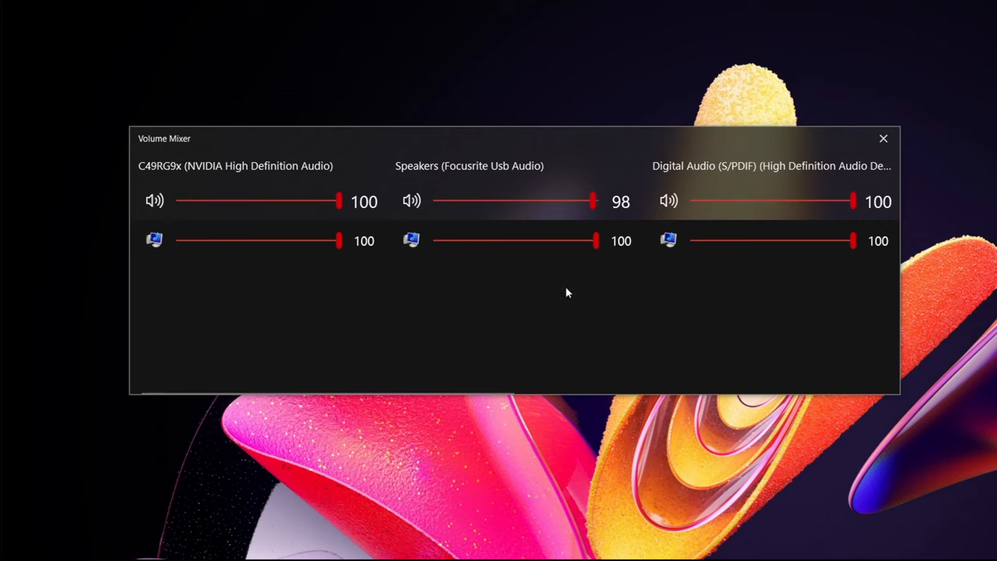
mouse_move(534, 287)
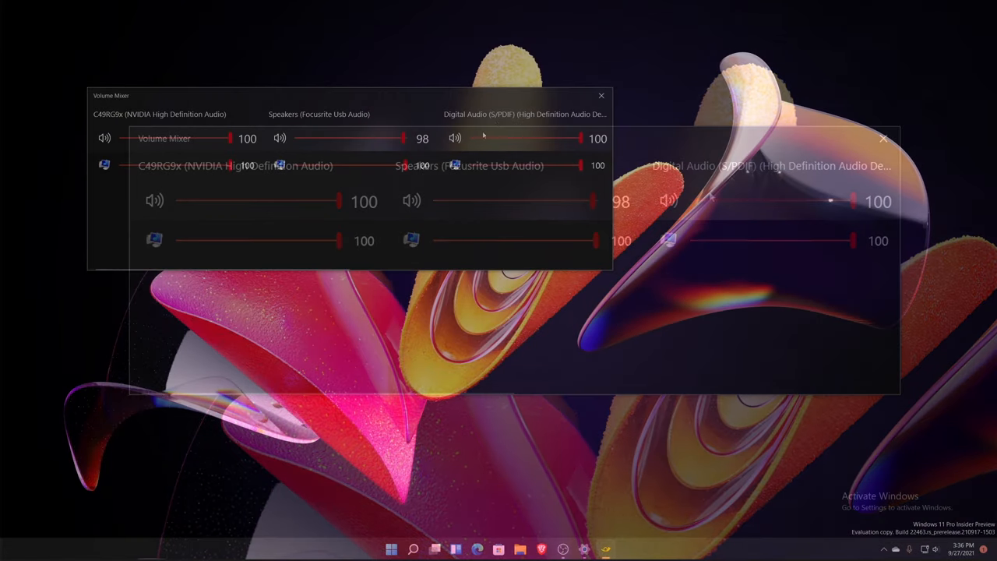
- Enter EarTrumpet Settings and show the Shortcuts page with Open Mixer and Open settings assigned
left_click(601, 95)
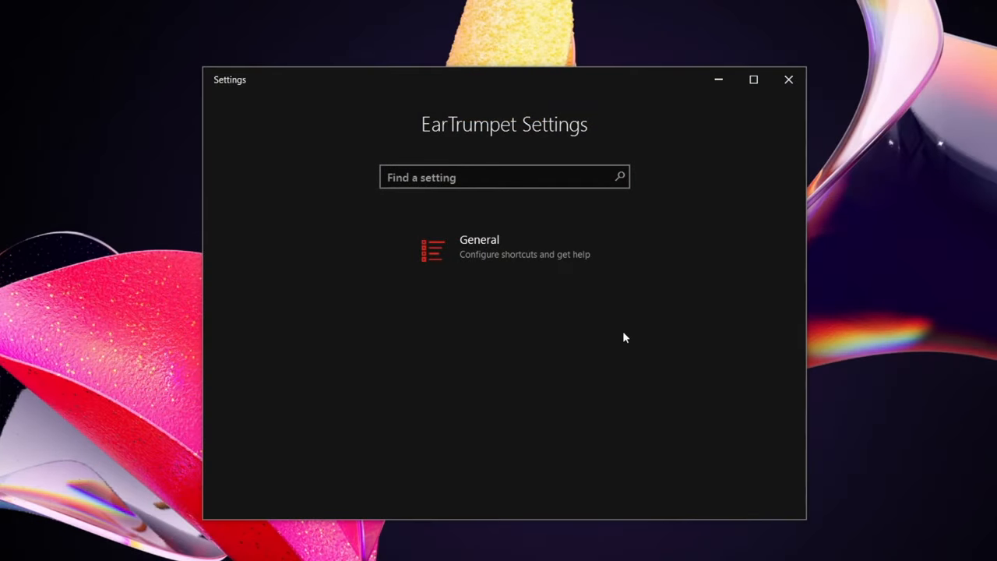
mouse_move(564, 326)
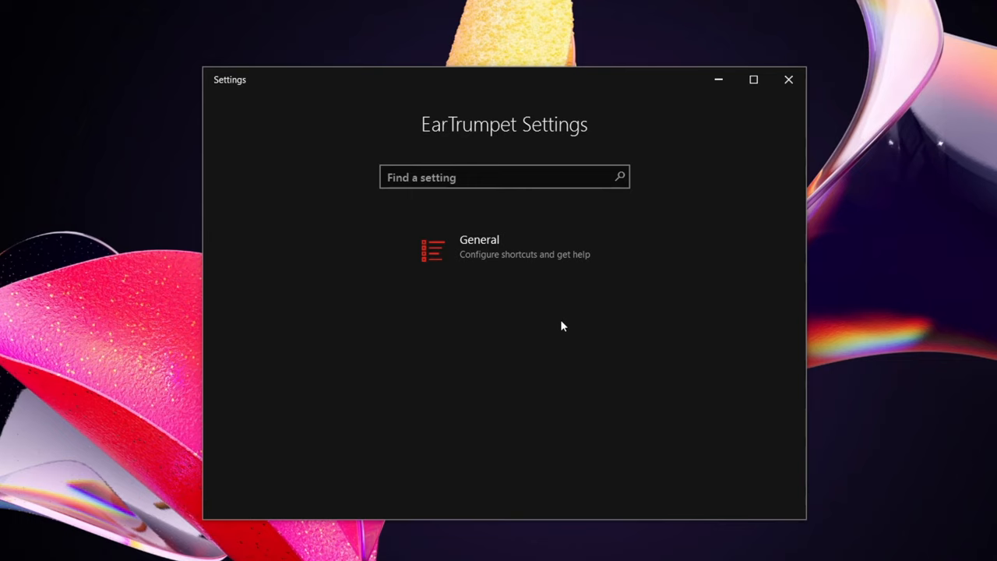
mouse_move(514, 319)
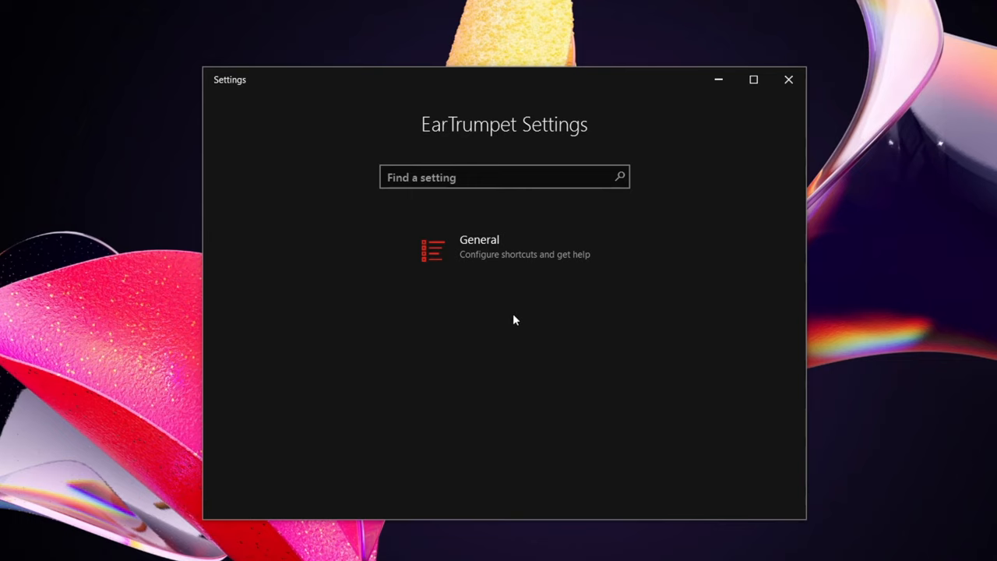
mouse_move(695, 218)
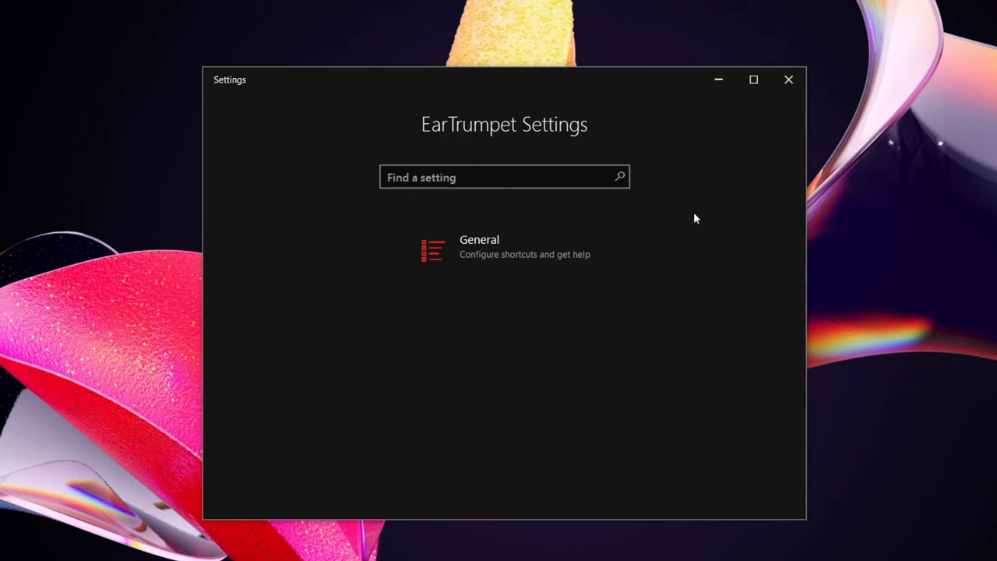
mouse_move(491, 254)
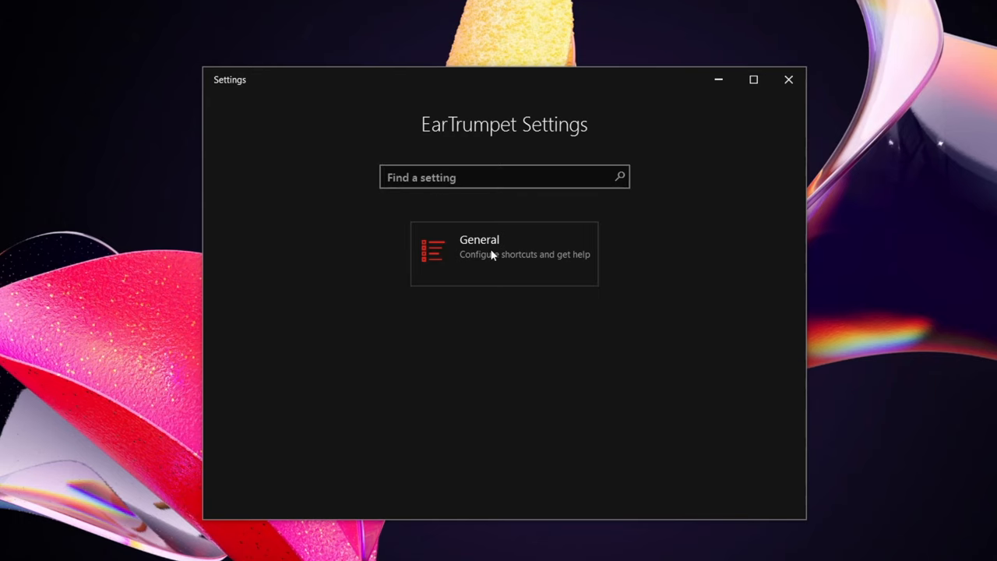
left_click(504, 252)
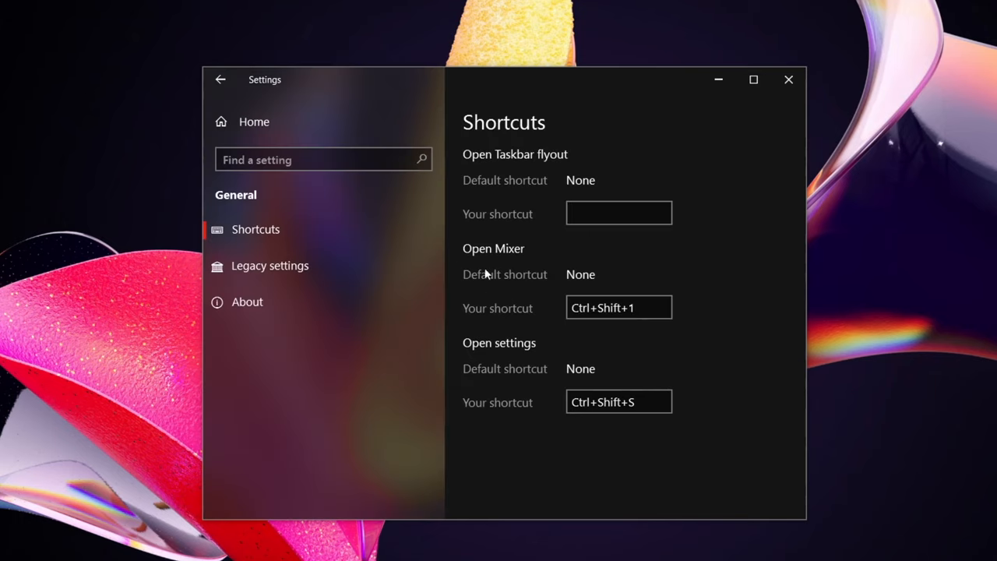
mouse_move(521, 148)
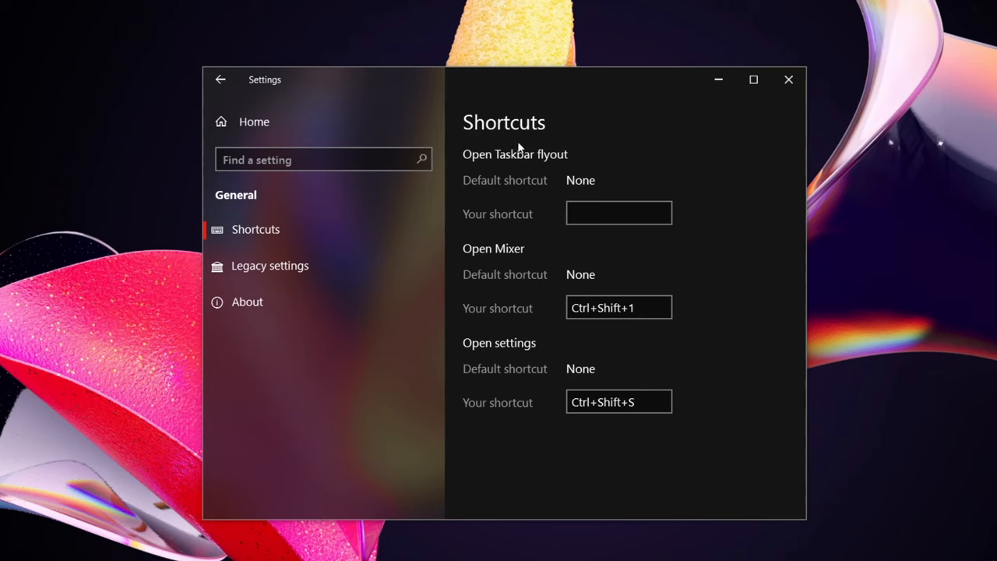
mouse_move(486, 257)
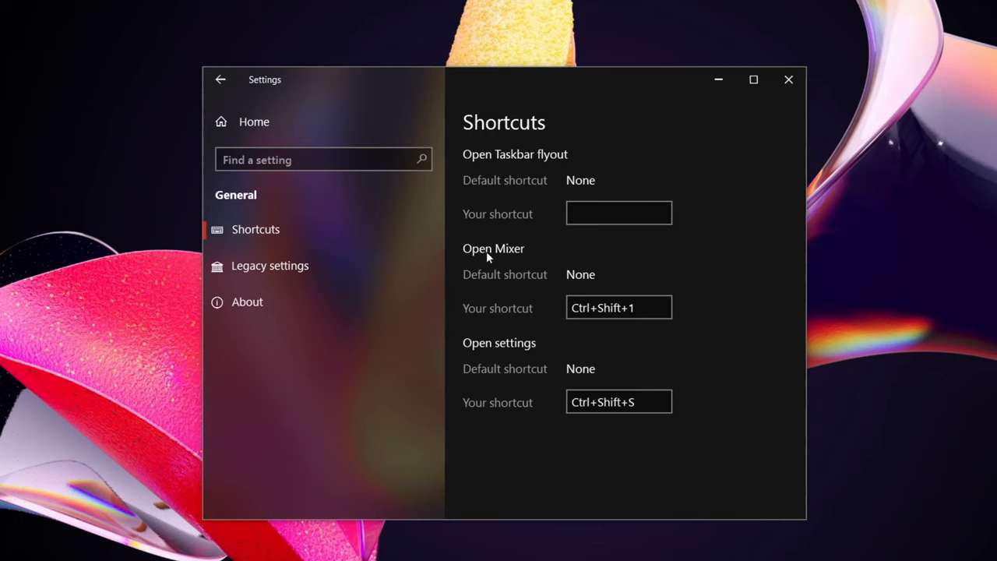
mouse_move(513, 356)
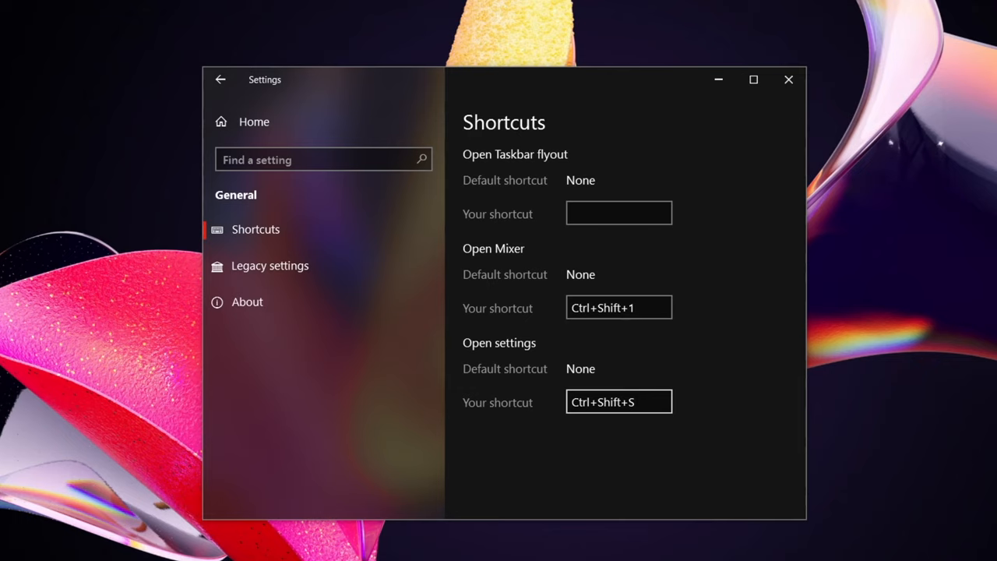
- Switch 'Use legacy EarTrumpet icon' On, then view the About page showing version 2.1.8.0
left_click(269, 265)
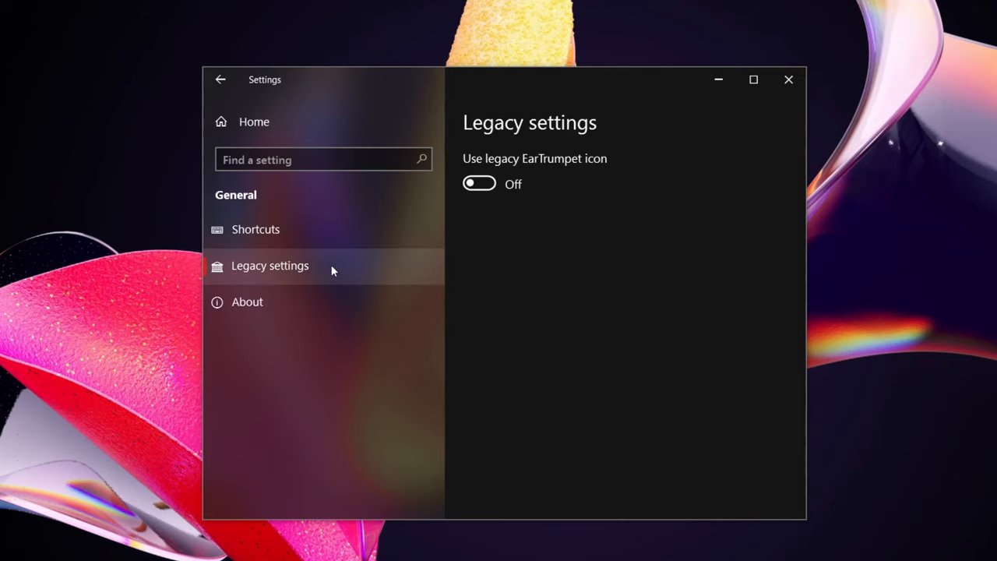
mouse_move(477, 193)
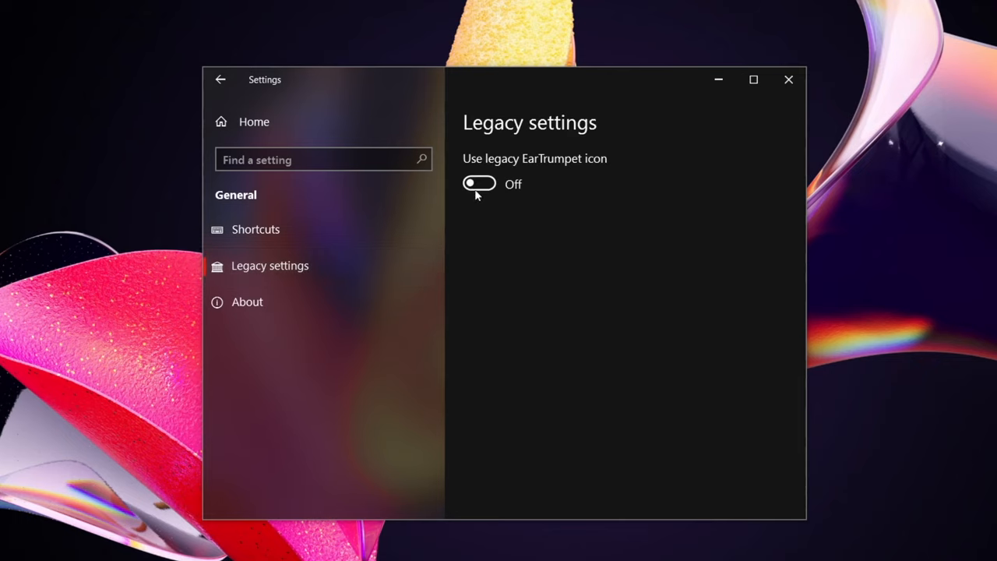
left_click(480, 184)
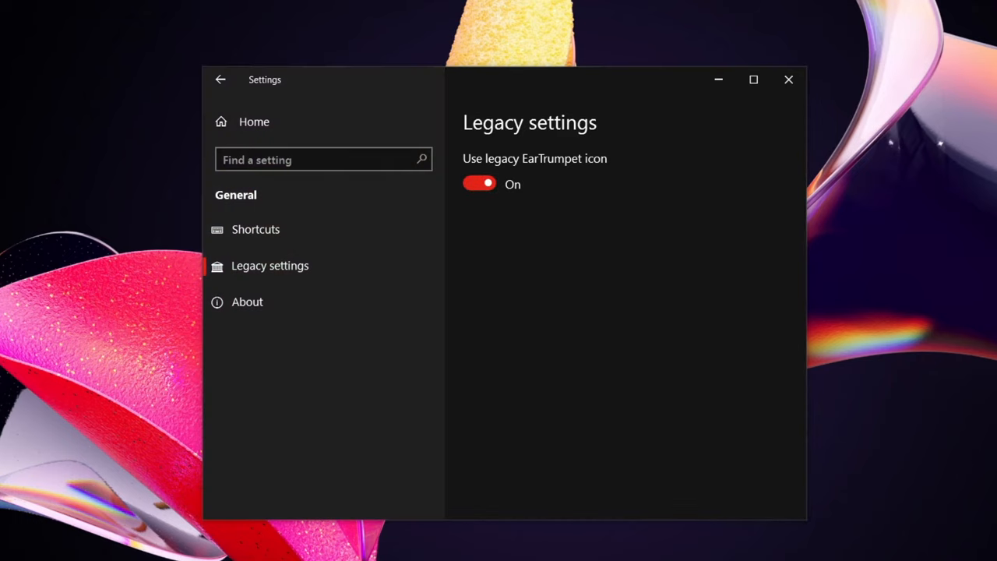
left_click(246, 302)
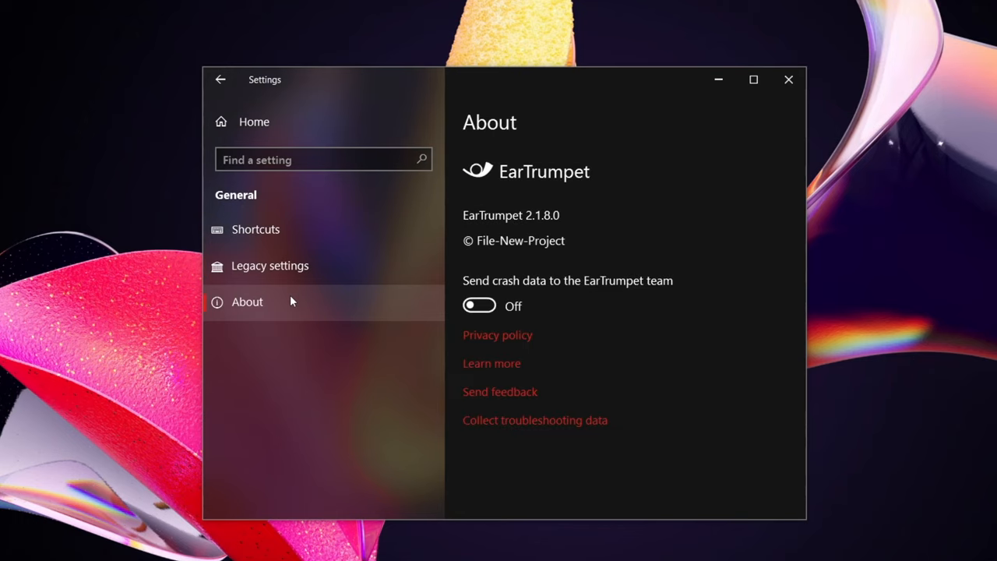
mouse_move(626, 312)
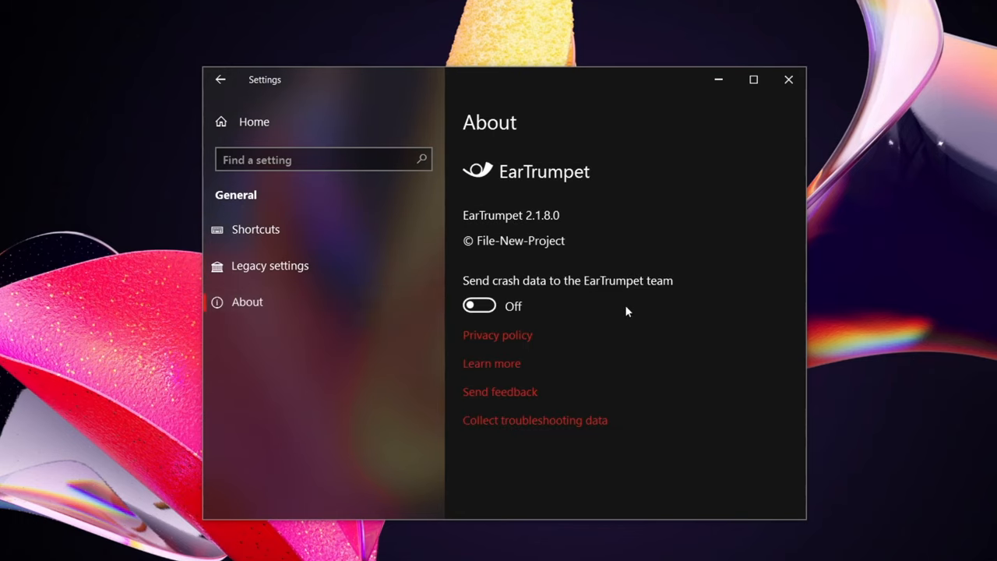
mouse_move(489, 240)
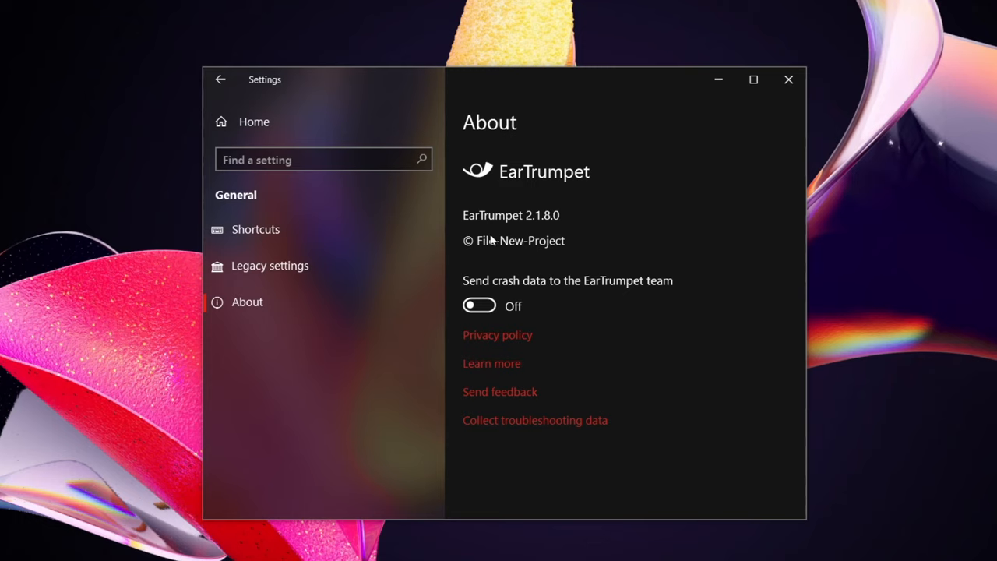
mouse_move(595, 215)
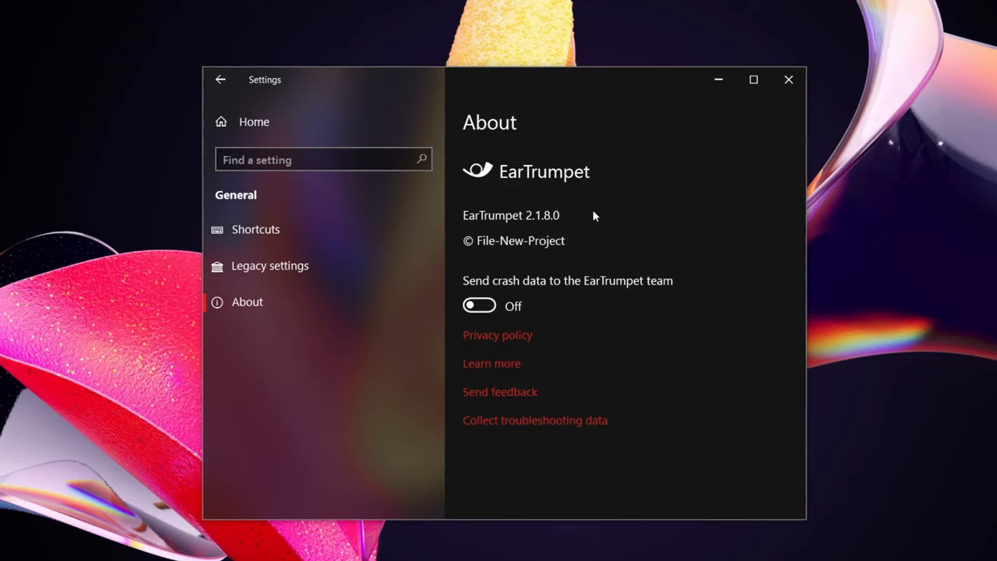
mouse_move(595, 320)
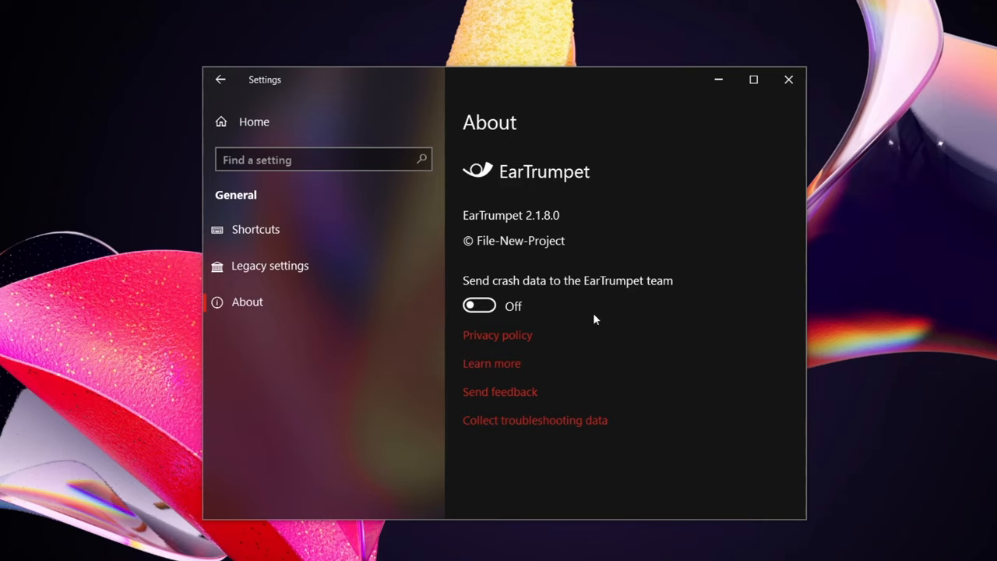
mouse_move(493, 363)
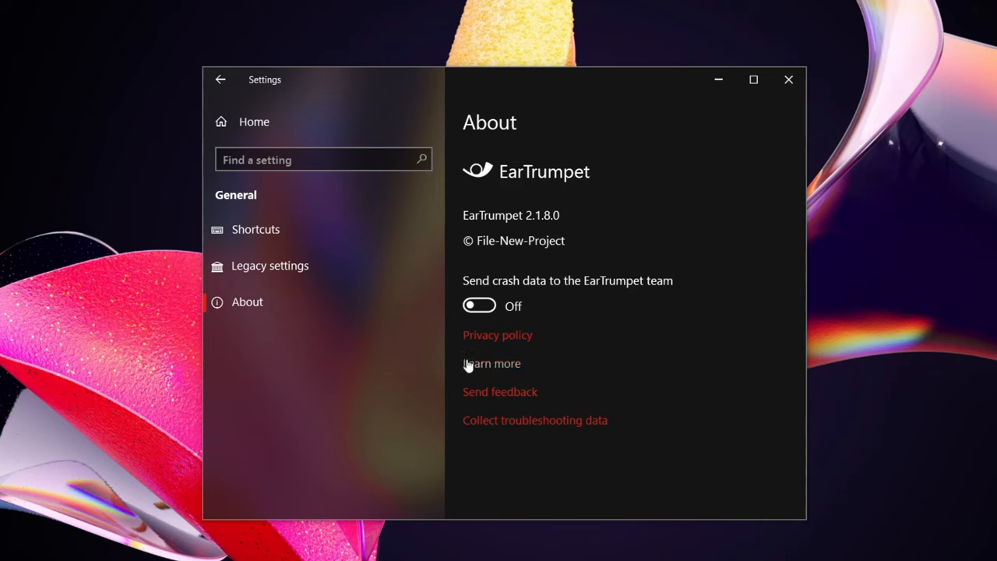
mouse_move(567, 356)
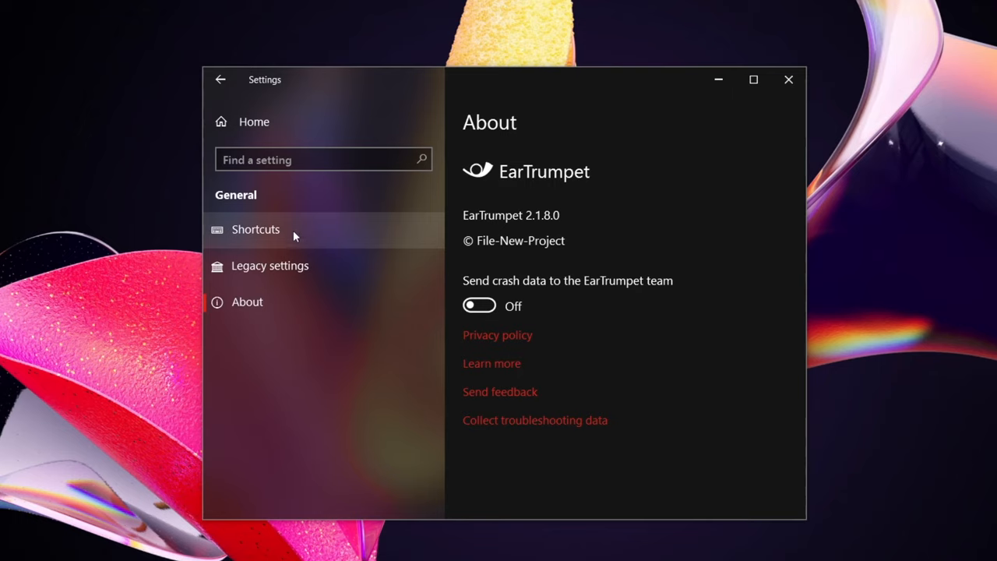
- Assign Ctrl+Shift+3 as the Open Taskbar flyout shortcut on the Shortcuts page
left_click(255, 229)
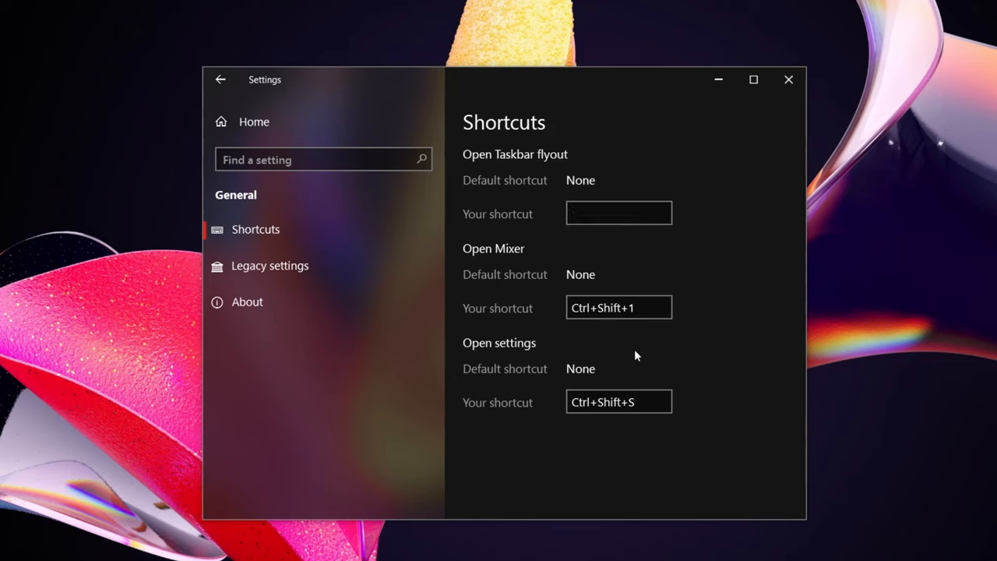
mouse_move(542, 309)
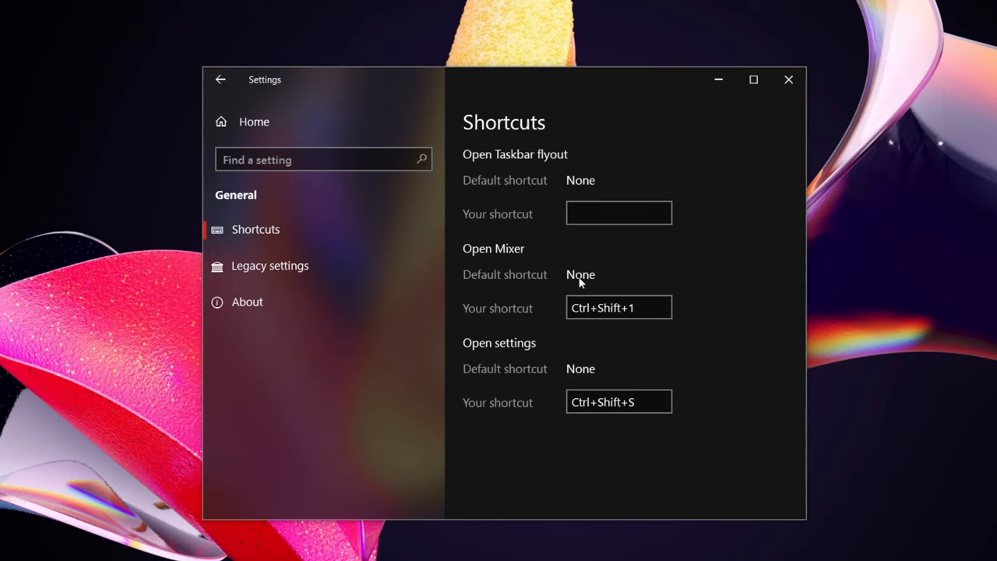
mouse_move(600, 271)
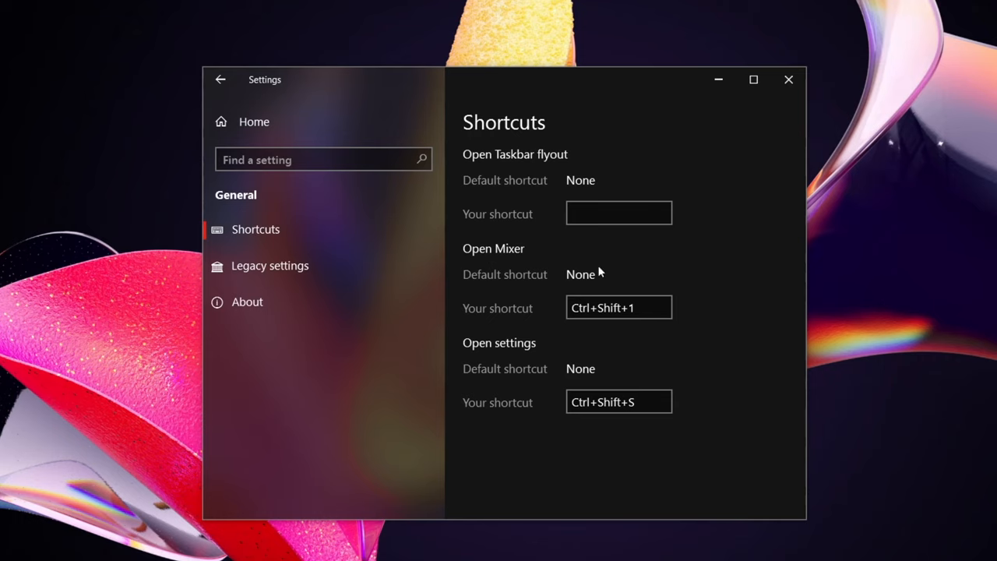
mouse_move(901, 539)
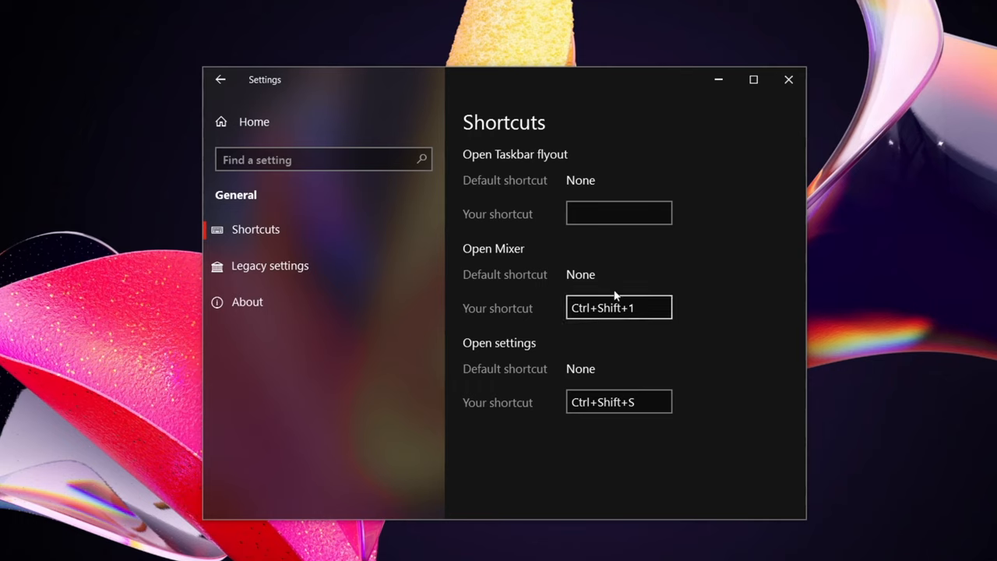
left_click(619, 212)
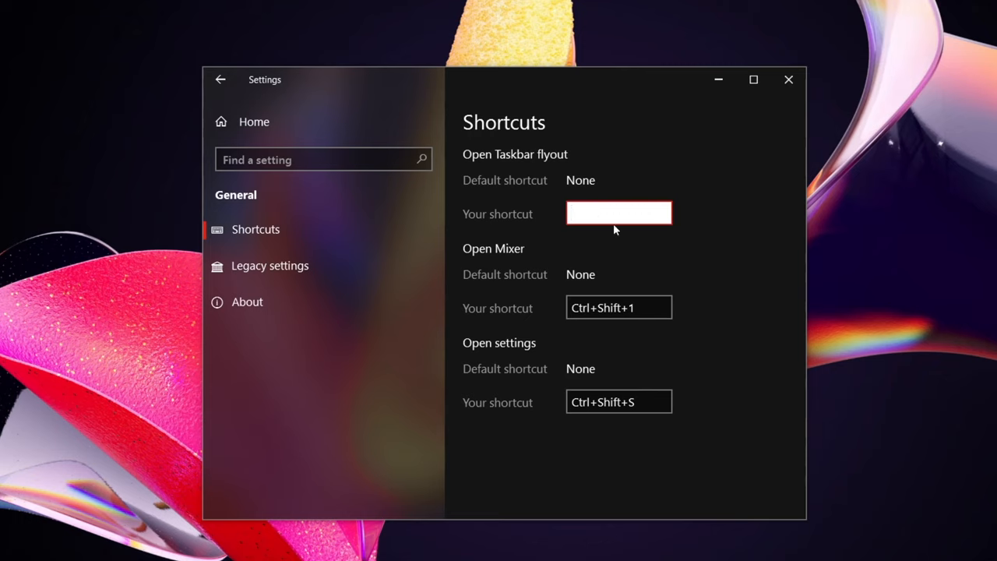
mouse_move(631, 227)
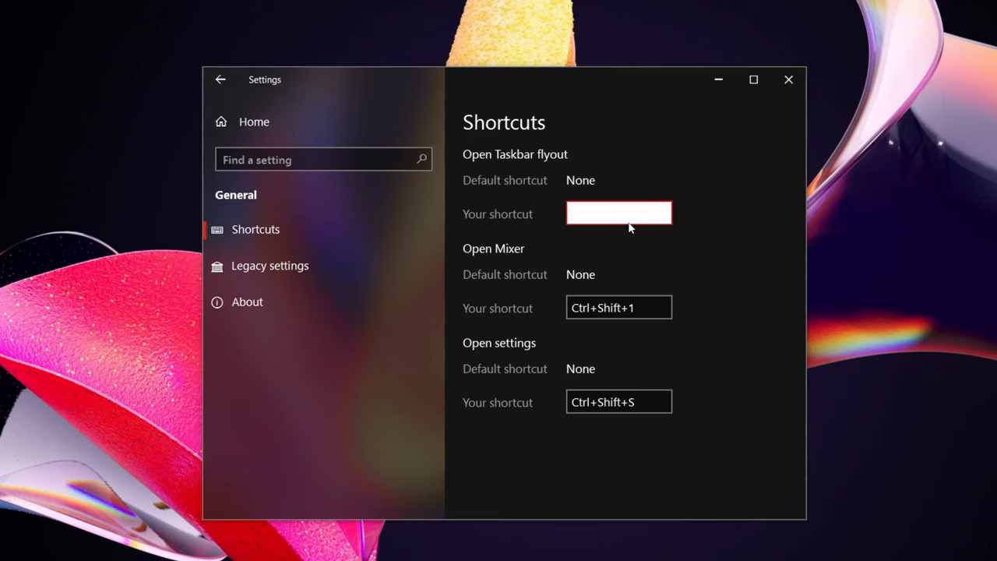
key("ctrl")
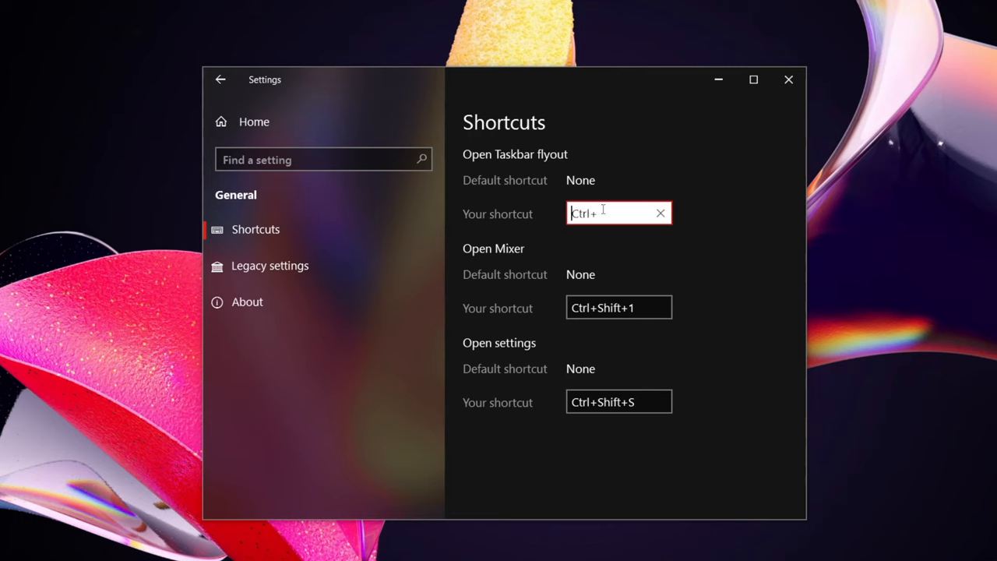
key("shift")
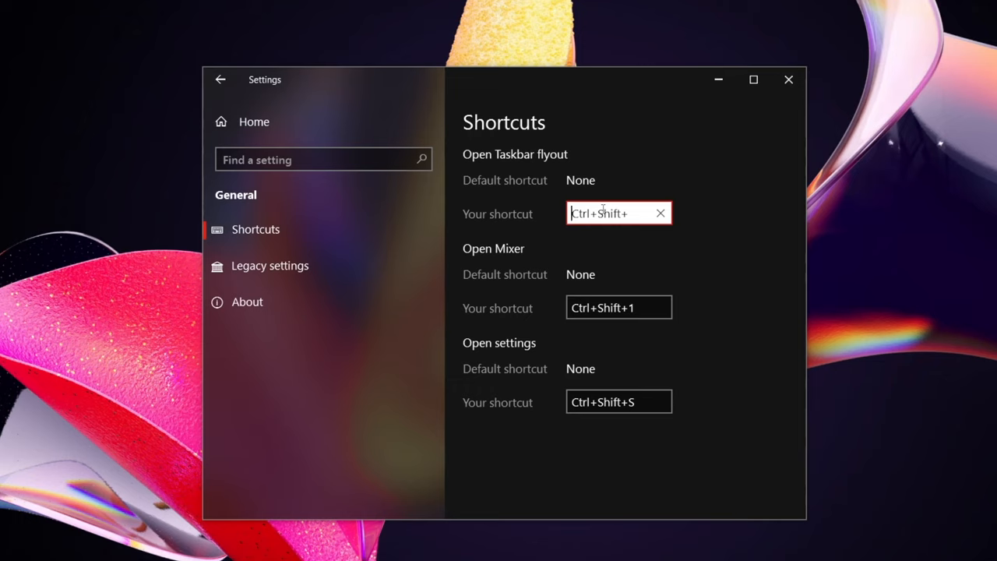
type("3")
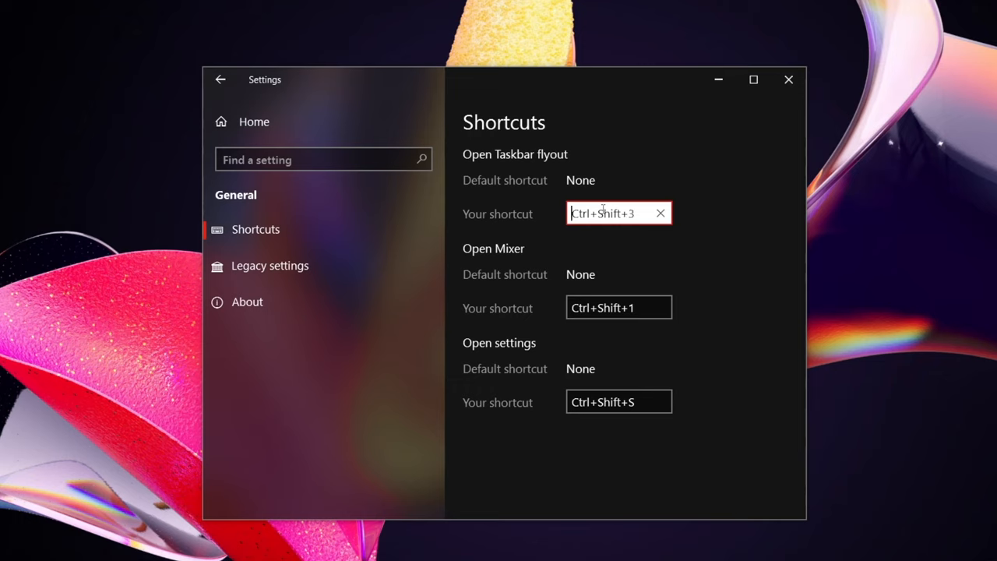
left_click(766, 226)
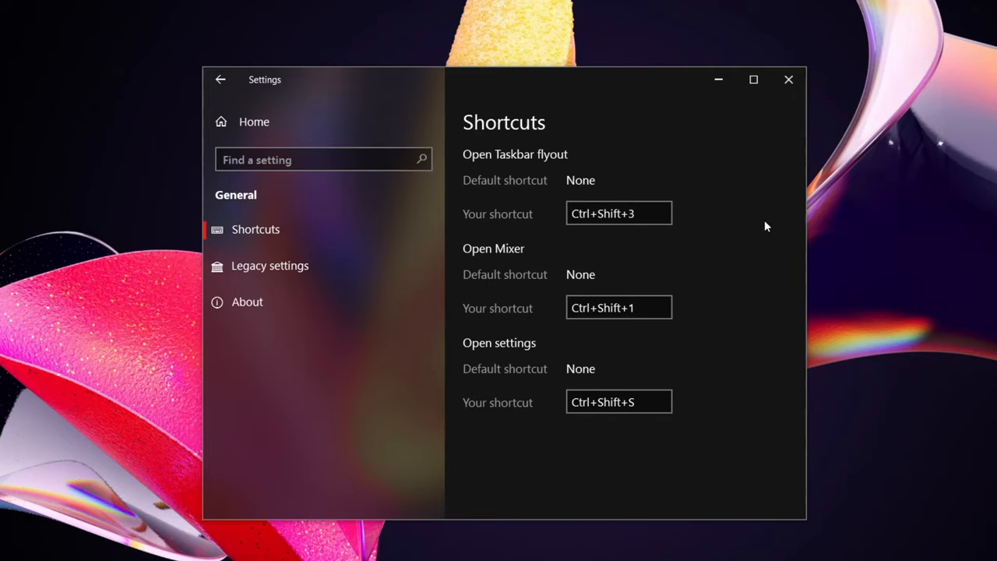
- Minimize the settings window, then show and dismiss the tray flyout listing every device's volume
left_click(788, 79)
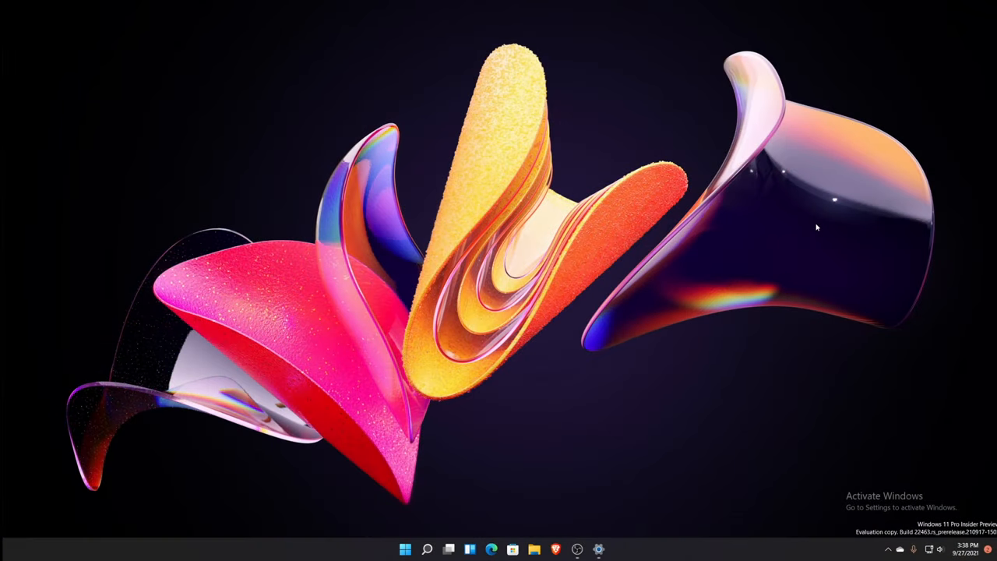
left_click(913, 548)
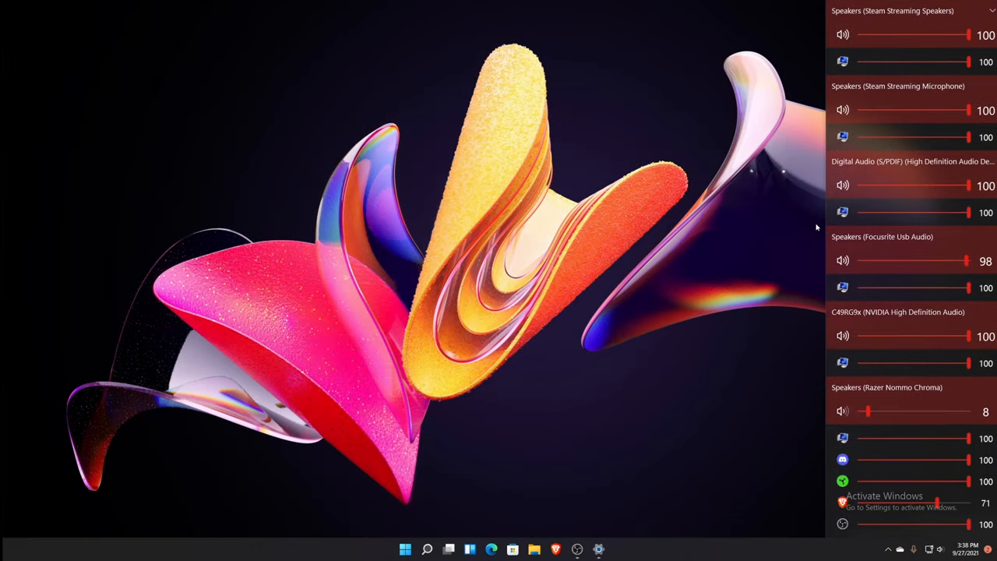
mouse_move(928, 471)
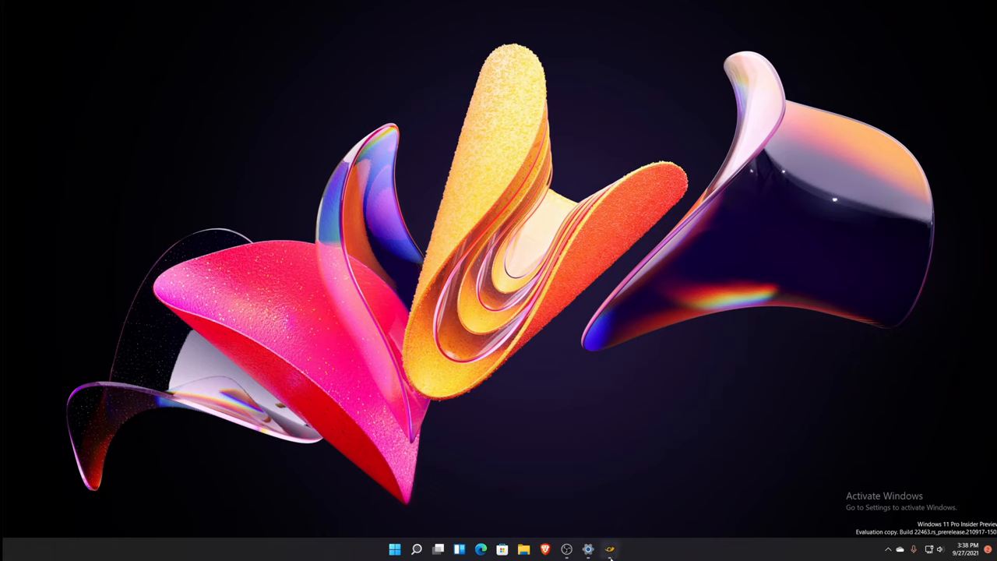
left_click(611, 548)
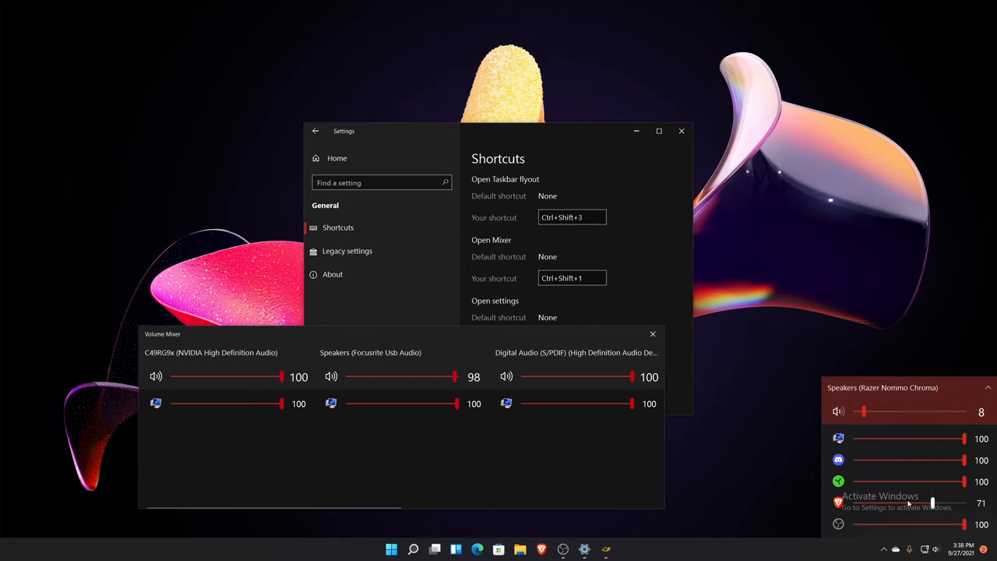
mouse_move(762, 448)
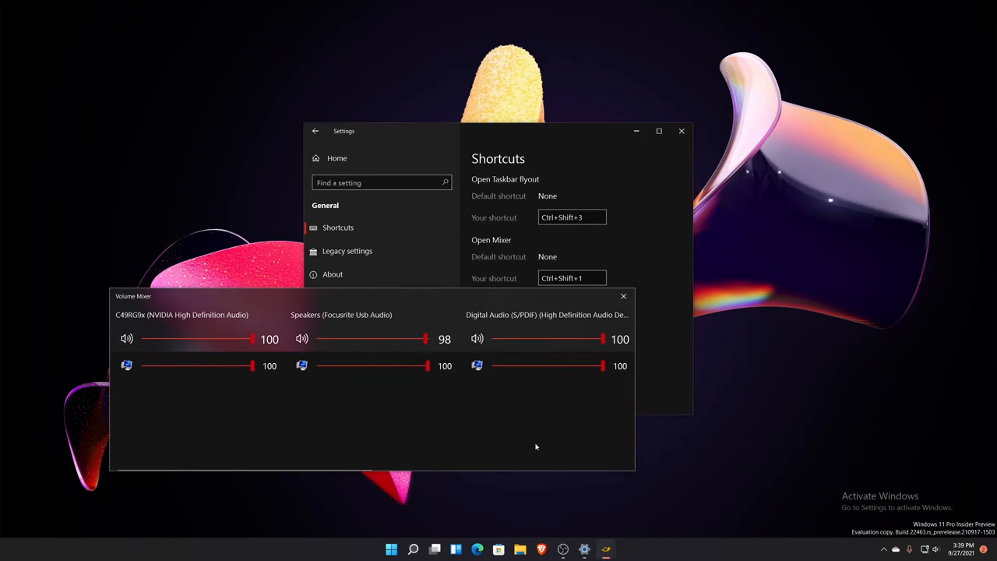
mouse_move(488, 393)
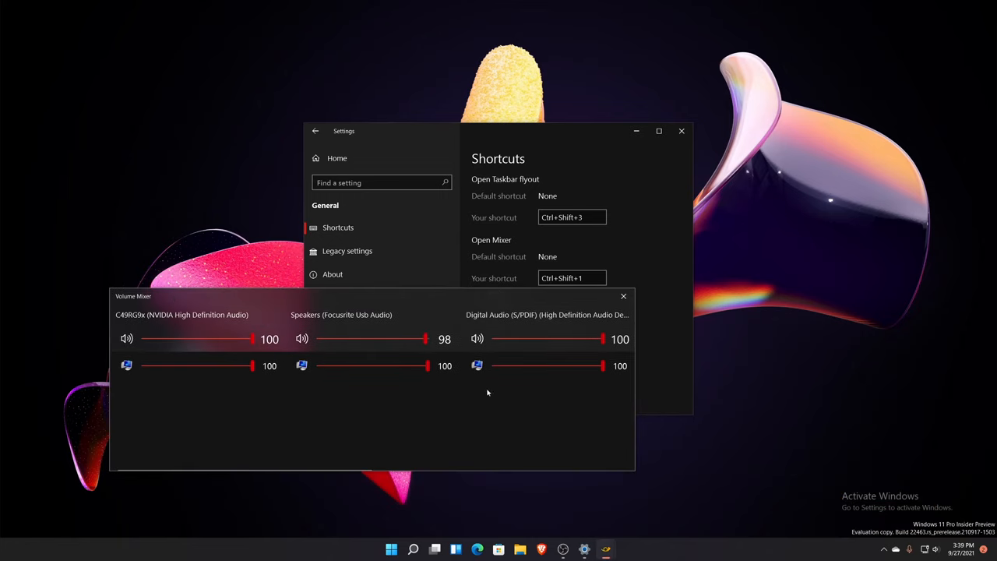
- Move the Volume Mixer window aside to view device volumes, then close it
left_click_drag(373, 296, 317, 293)
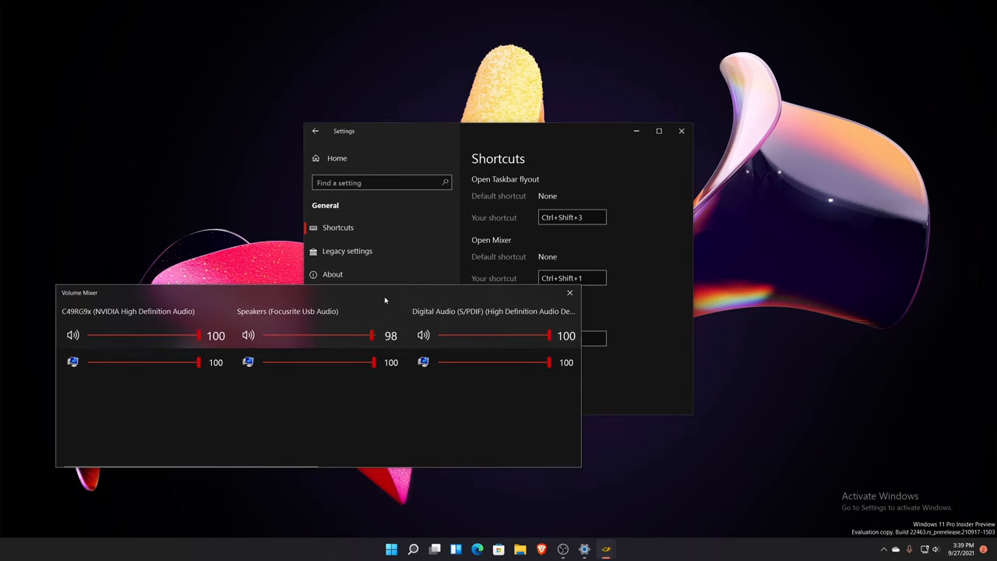
left_click(570, 293)
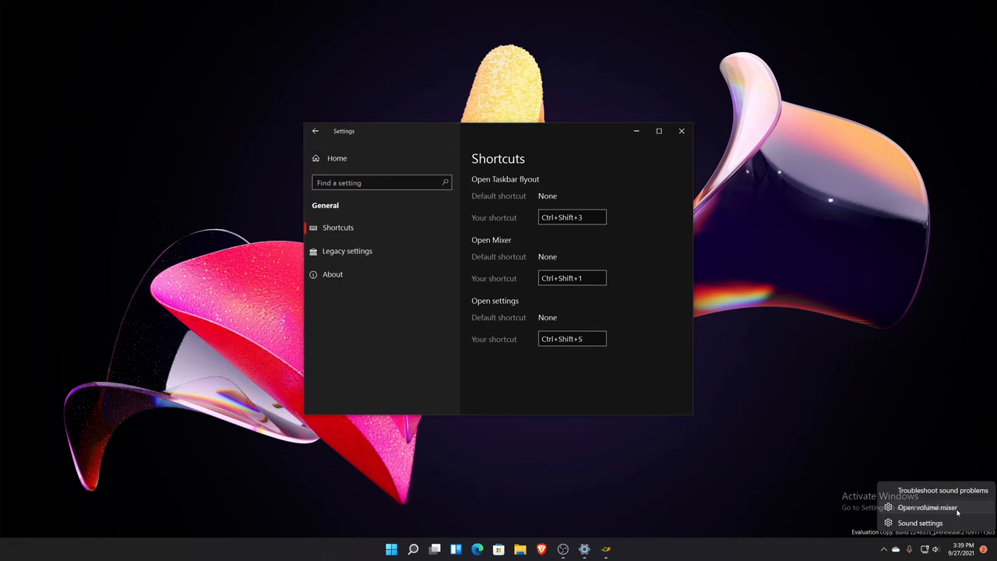
left_click(927, 508)
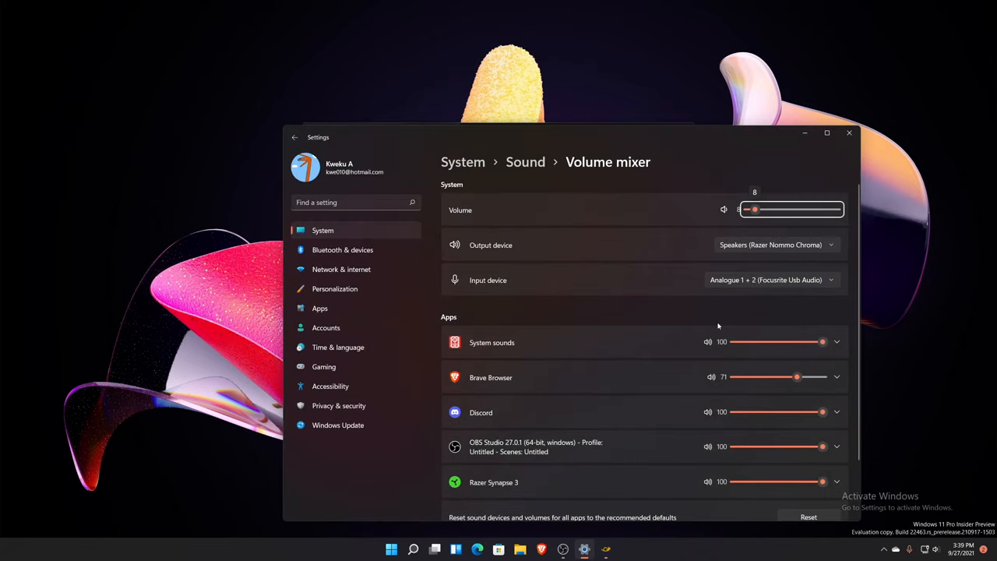
mouse_move(589, 309)
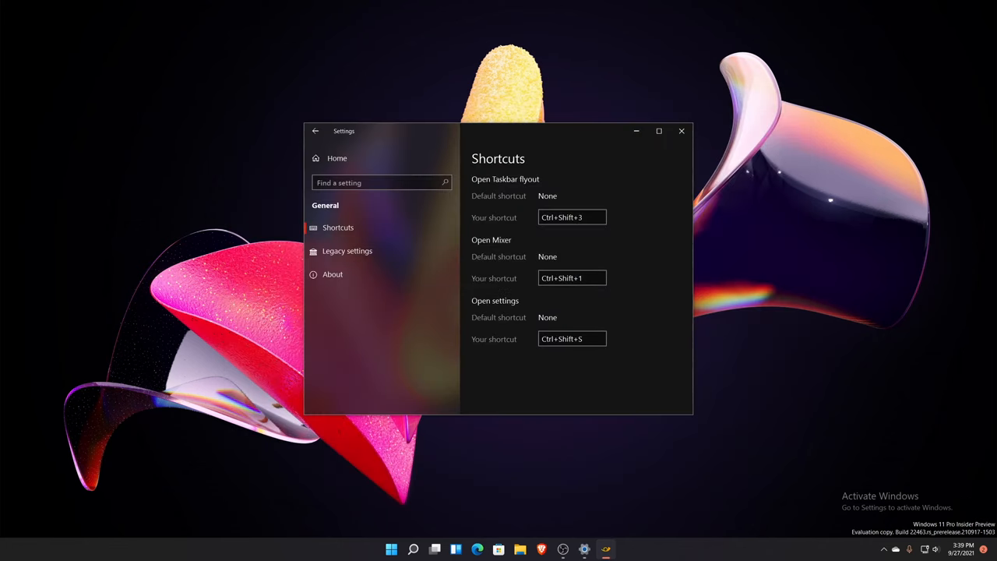
key("ctrl+shift+1")
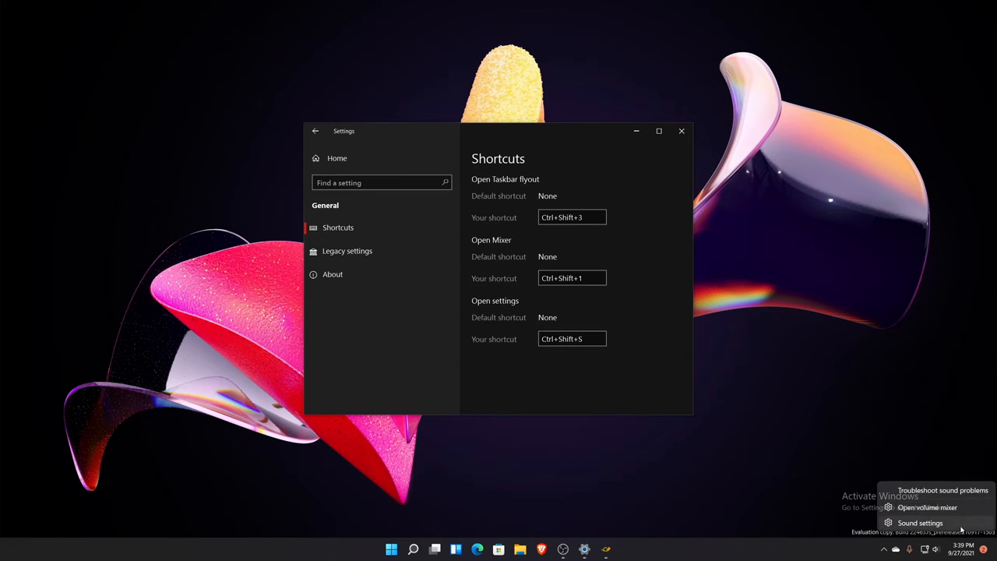
left_click(927, 508)
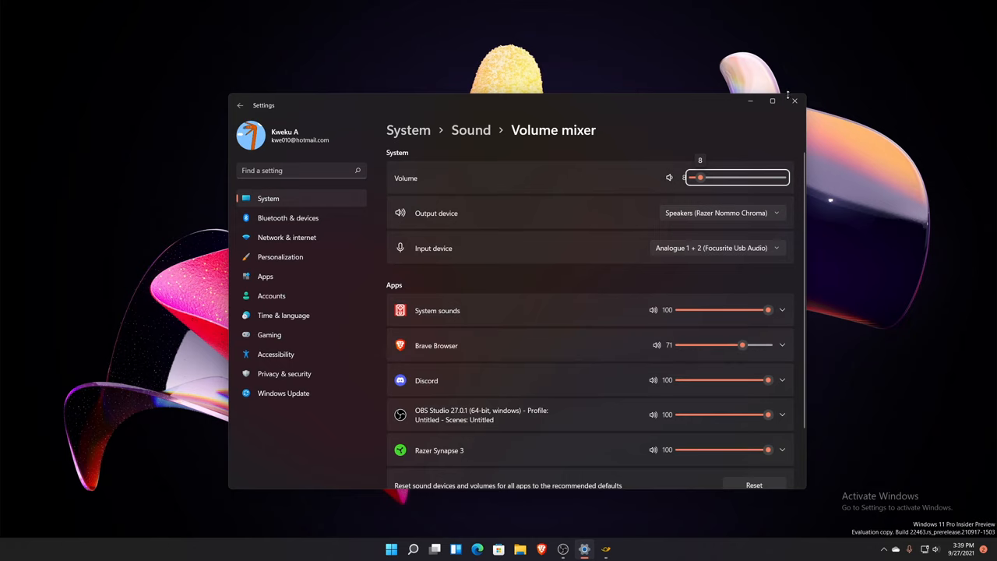
mouse_move(794, 103)
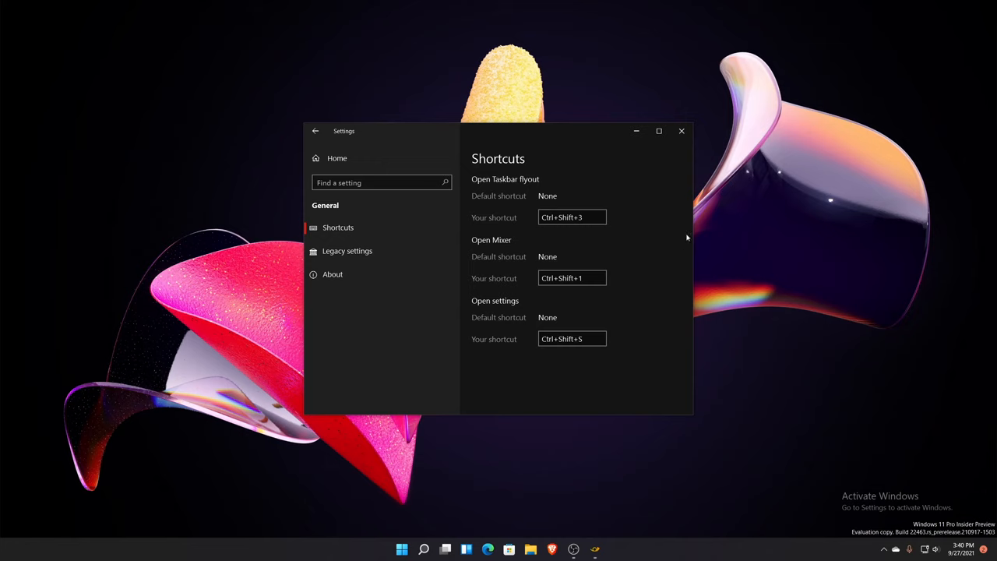
mouse_move(691, 218)
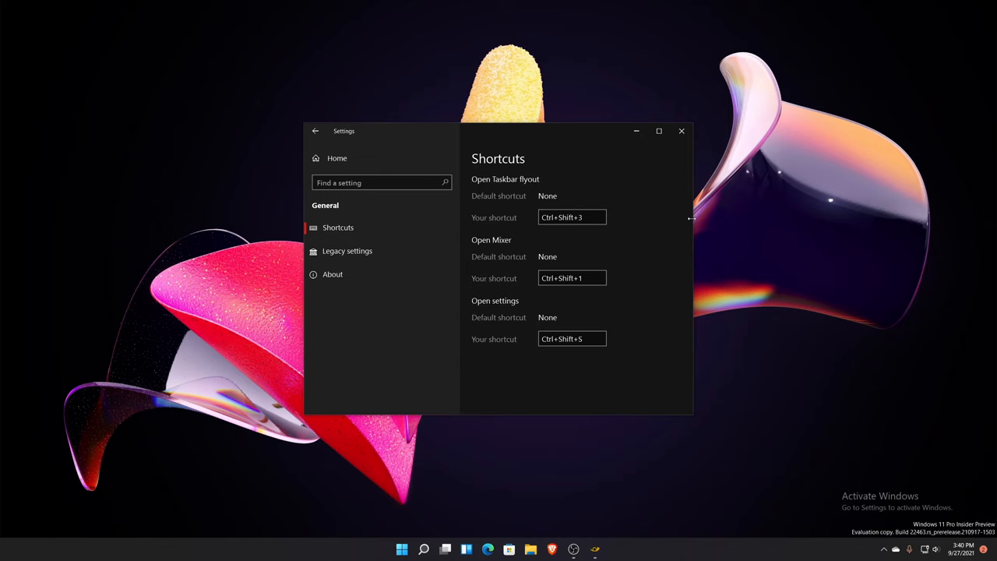
mouse_move(617, 196)
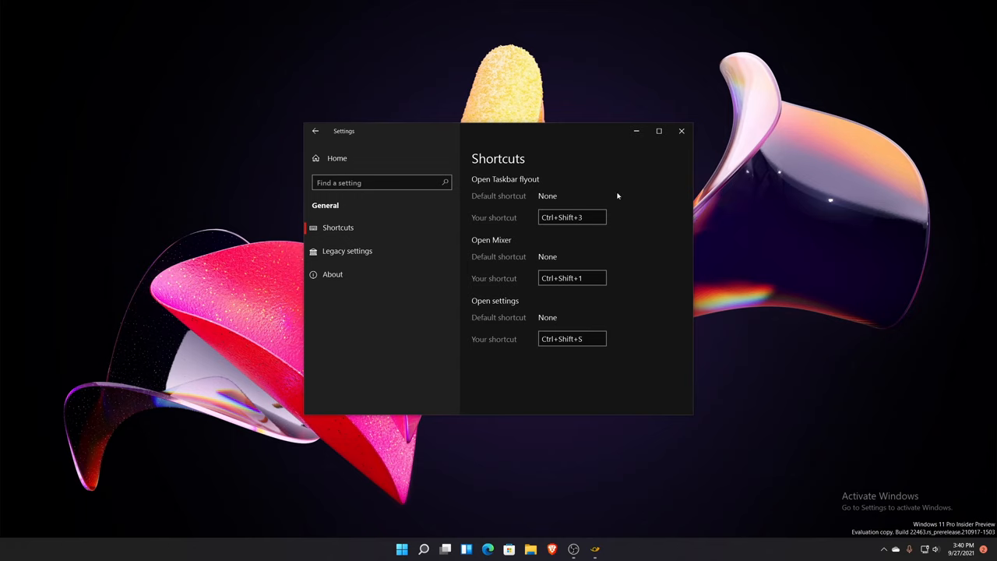
mouse_move(459, 202)
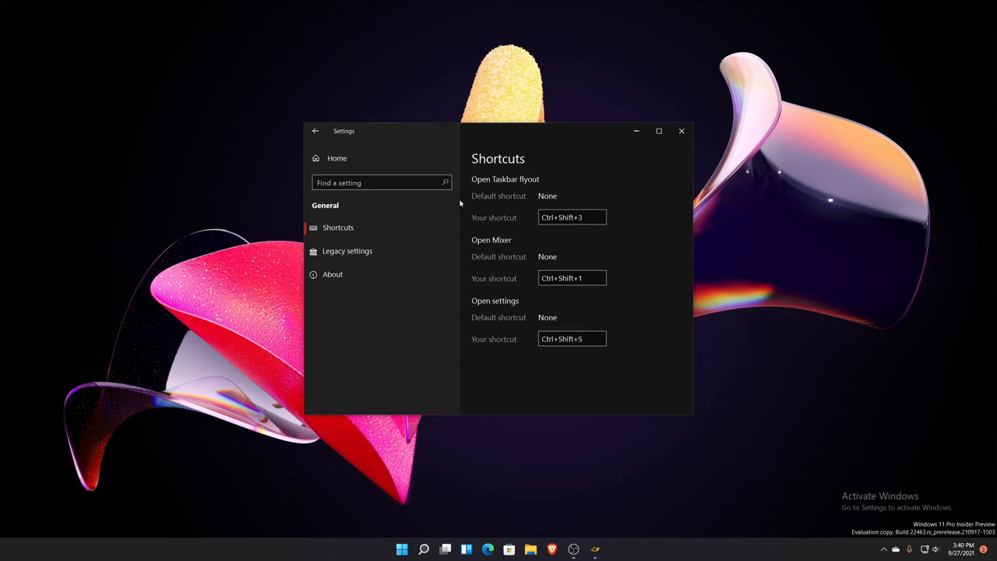
mouse_move(720, 328)
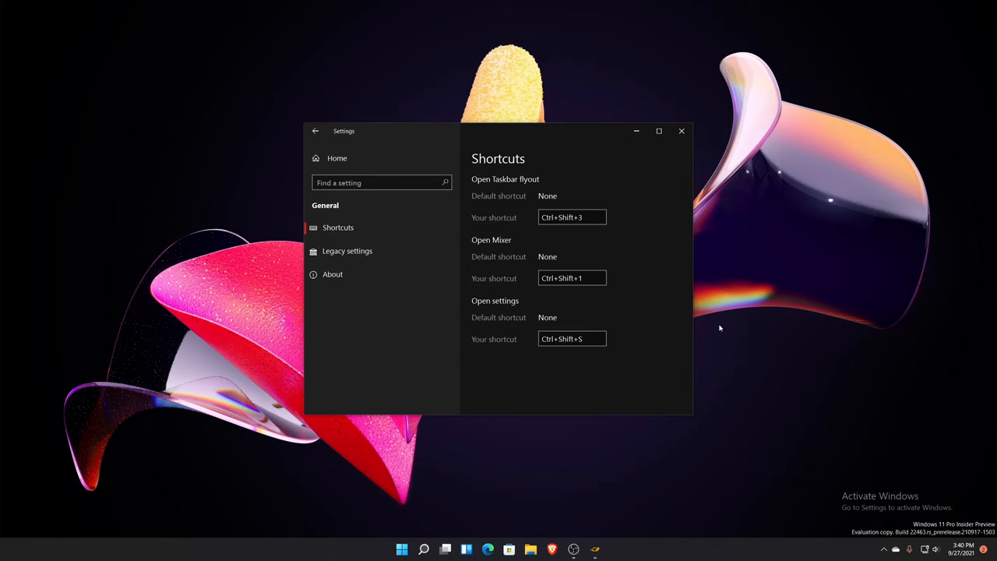
mouse_move(763, 373)
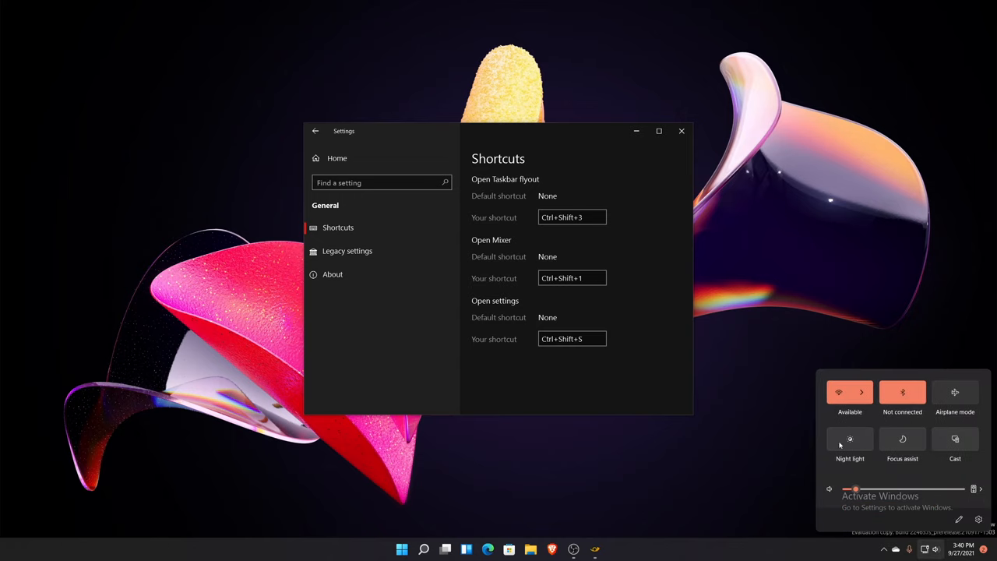
mouse_move(926, 461)
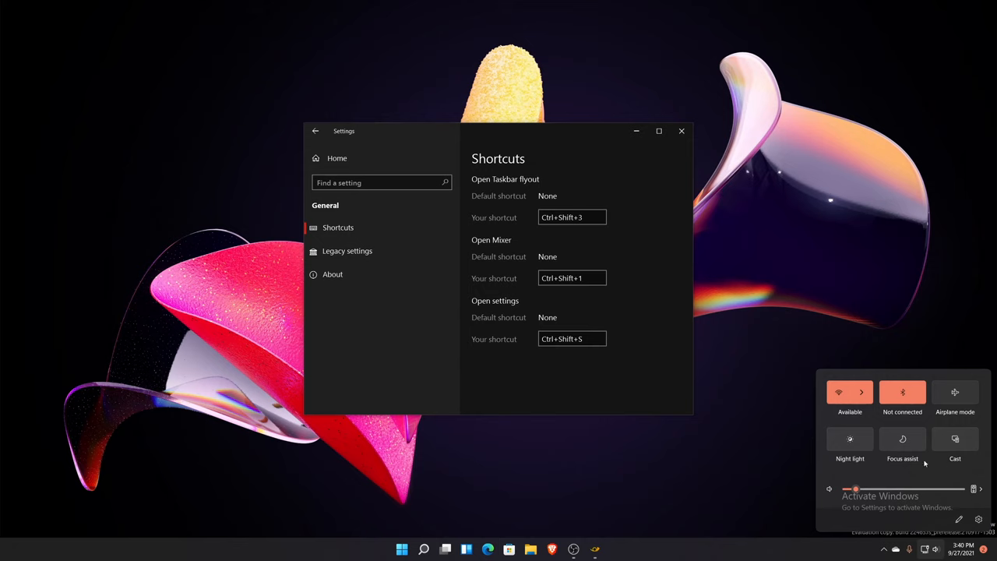
mouse_move(658, 421)
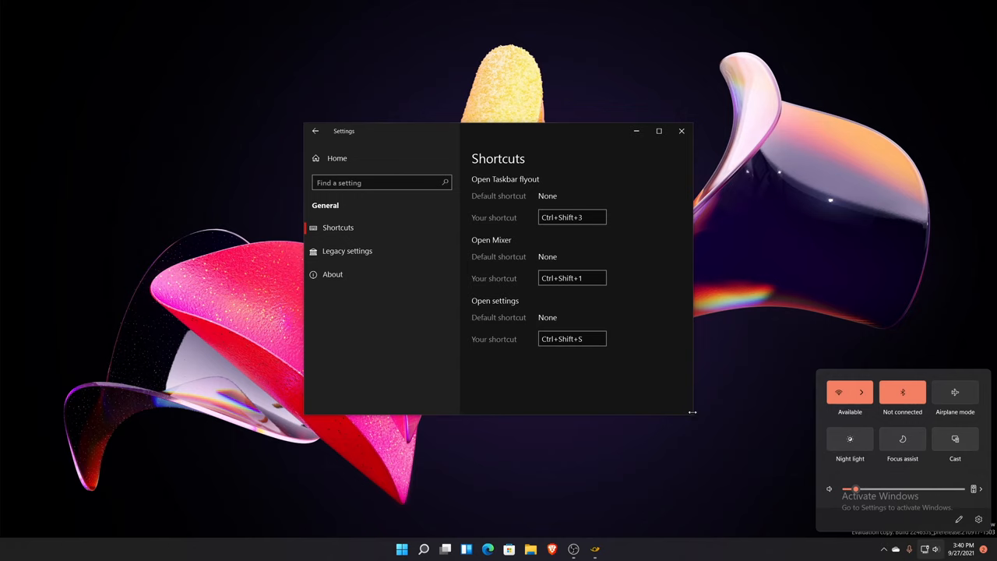
mouse_move(701, 438)
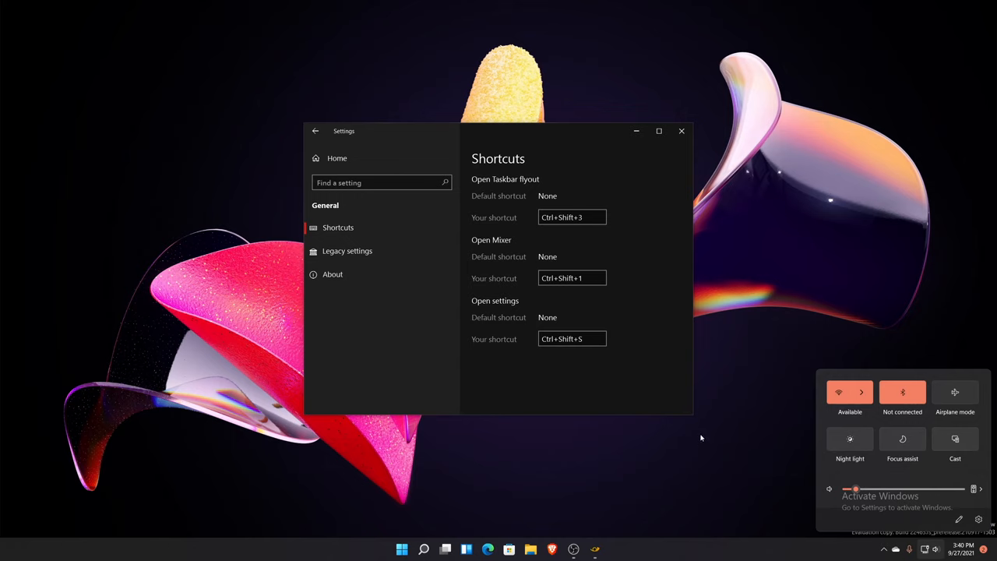
mouse_move(721, 446)
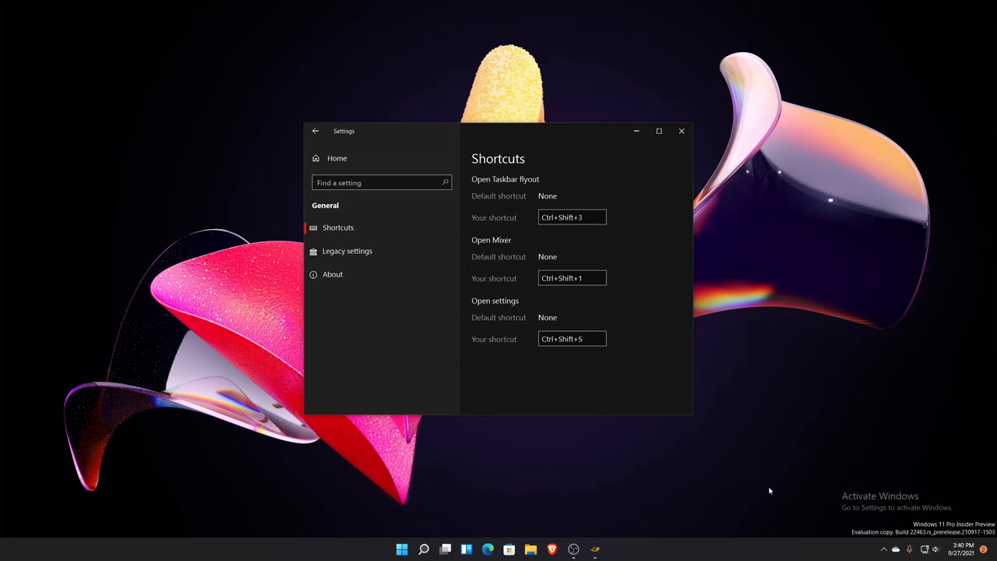
mouse_move(769, 475)
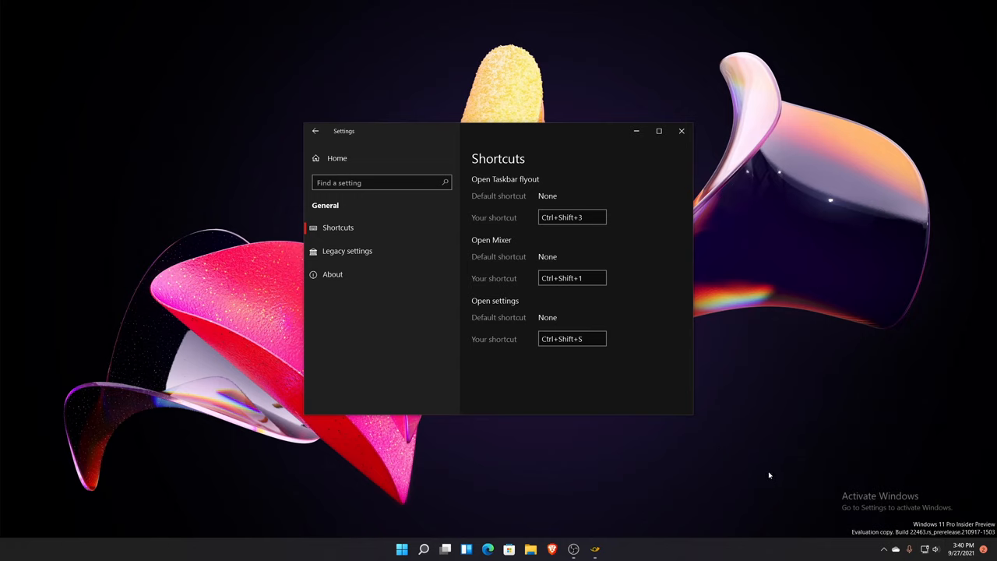